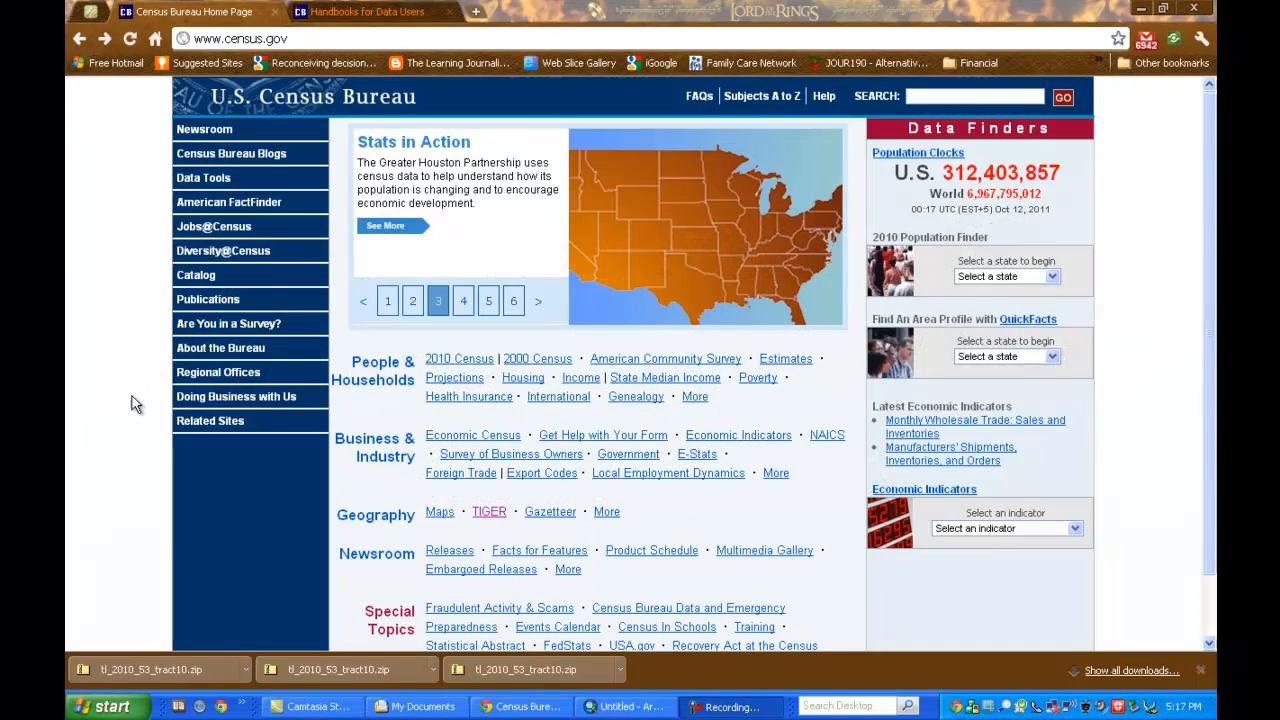
Navigate census.gov through TIGER Products to the TIGER/Line Shapefiles overview
left_click(463, 300)
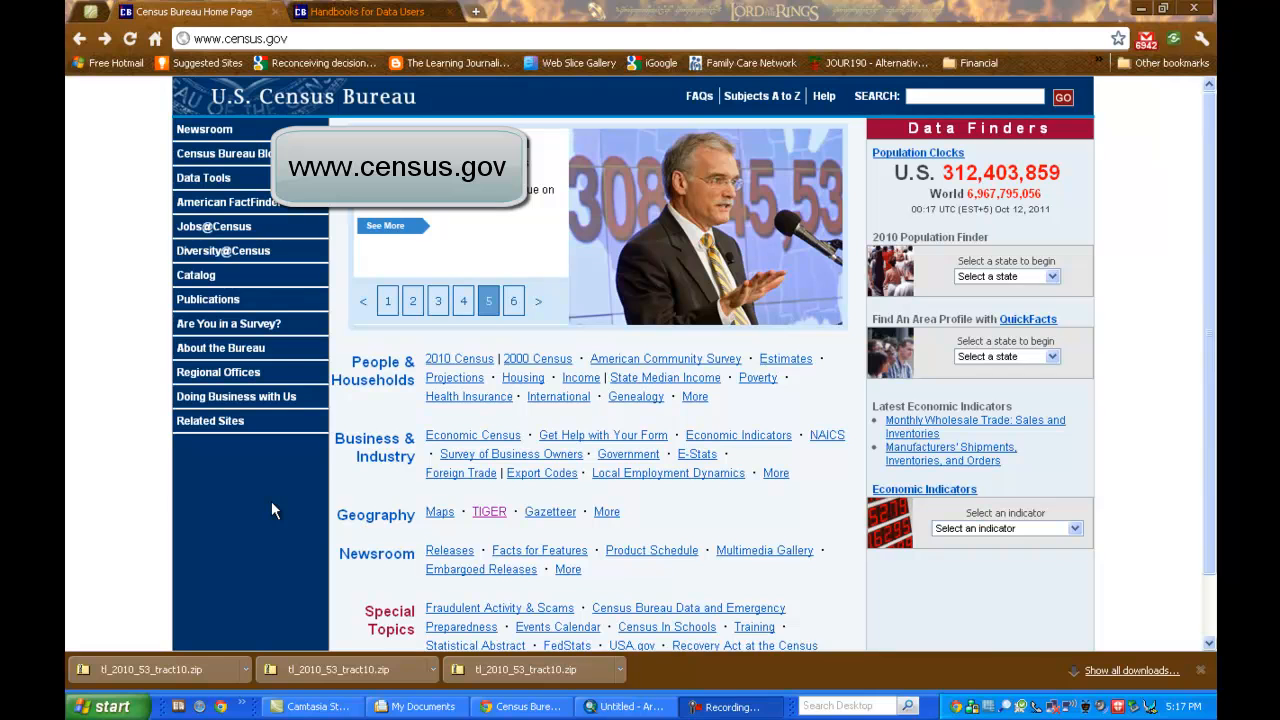
left_click(513, 300)
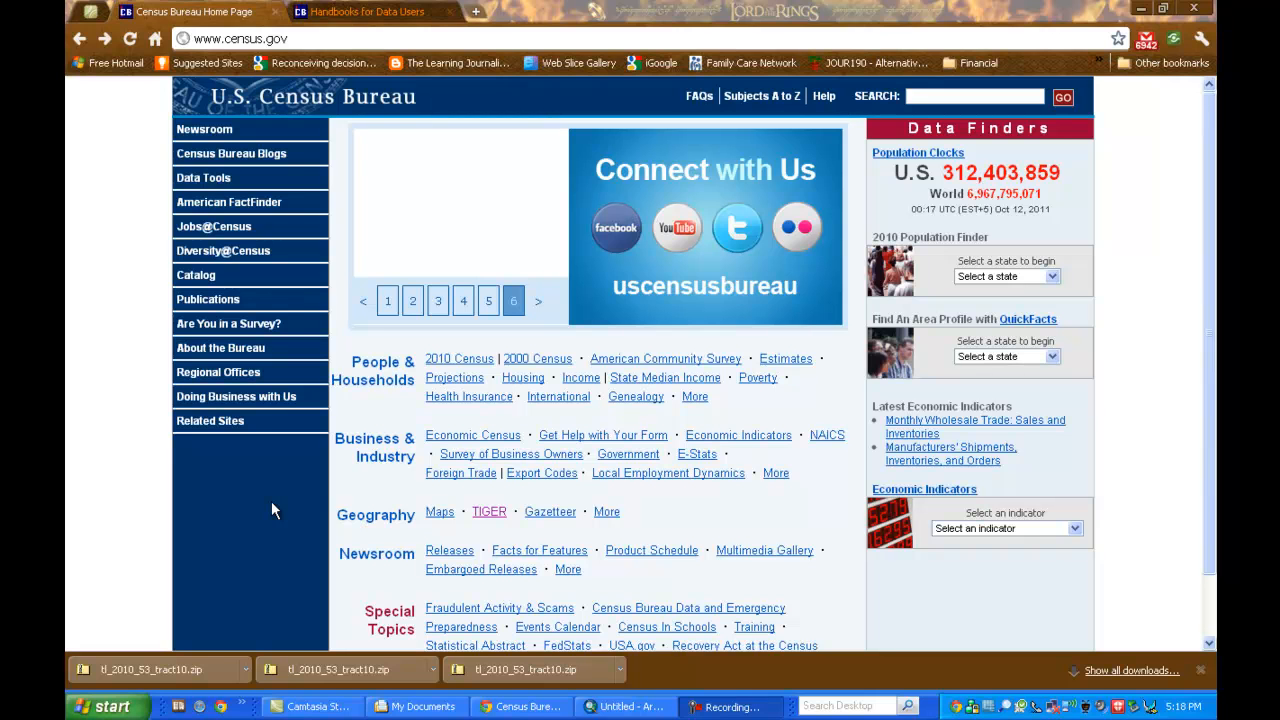
mouse_move(464, 509)
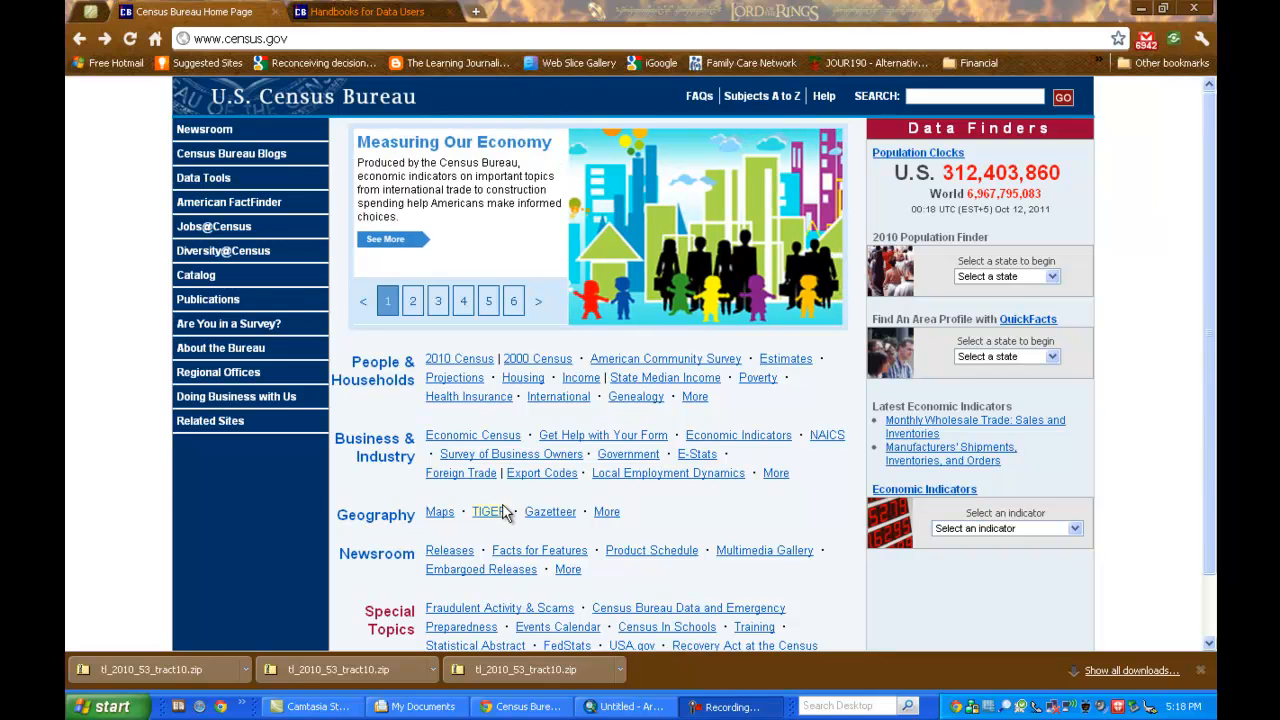
mouse_move(489, 514)
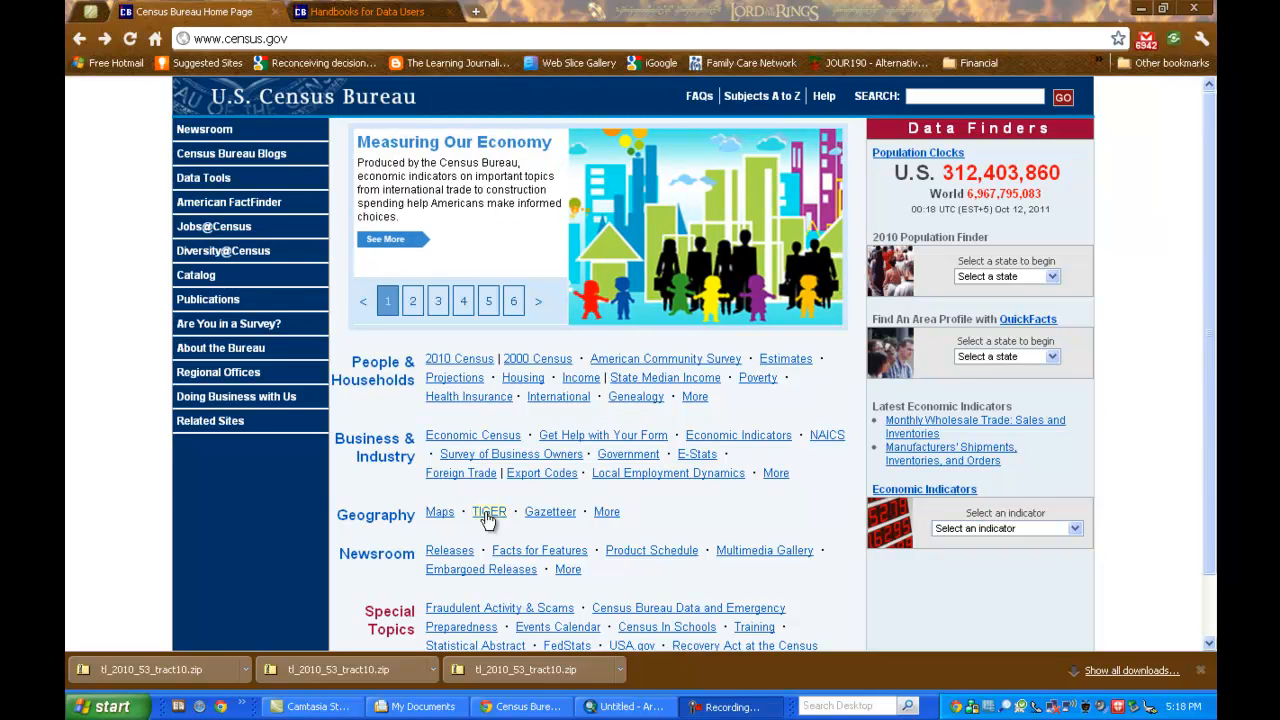
left_click(489, 512)
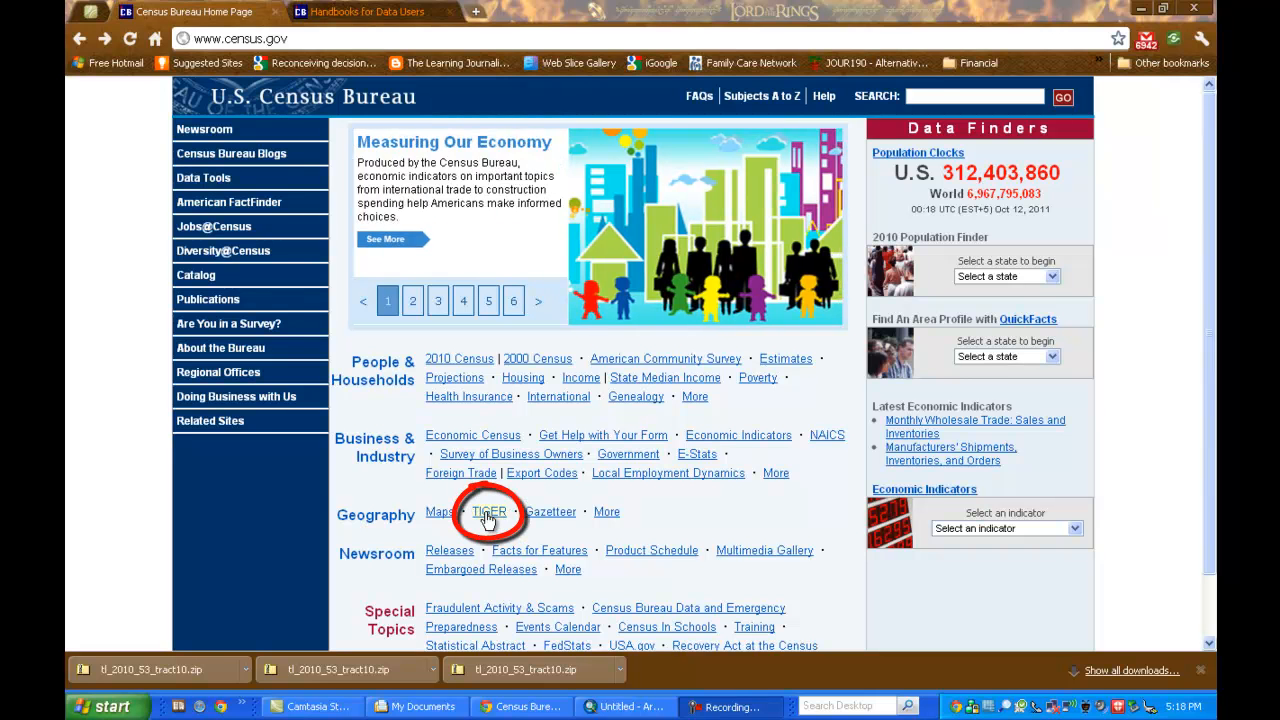
left_click(491, 512)
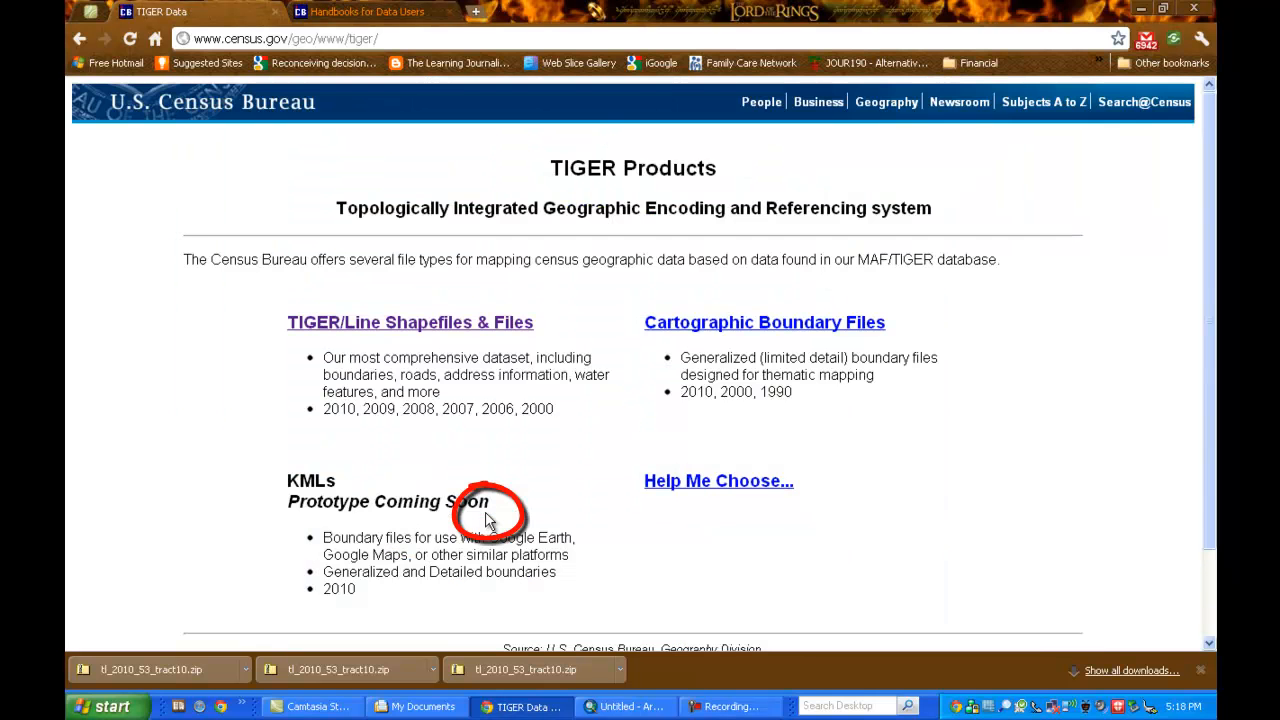
mouse_move(257, 331)
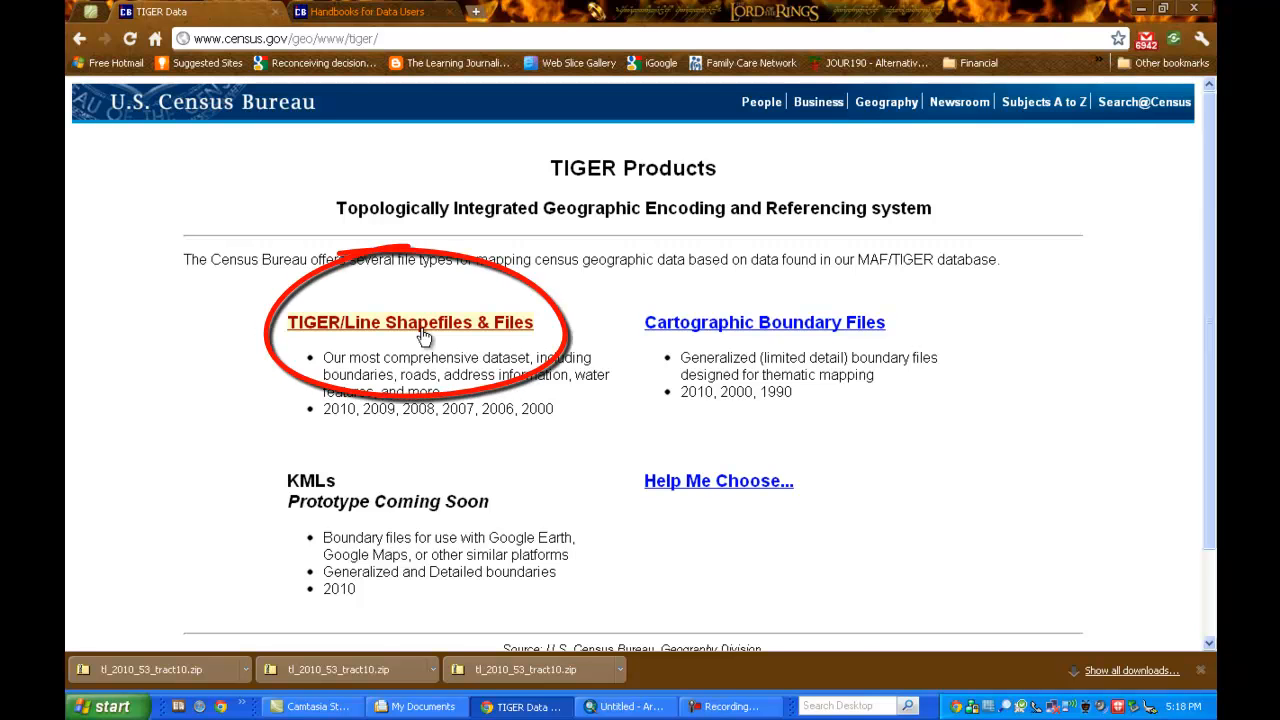
left_click(411, 322)
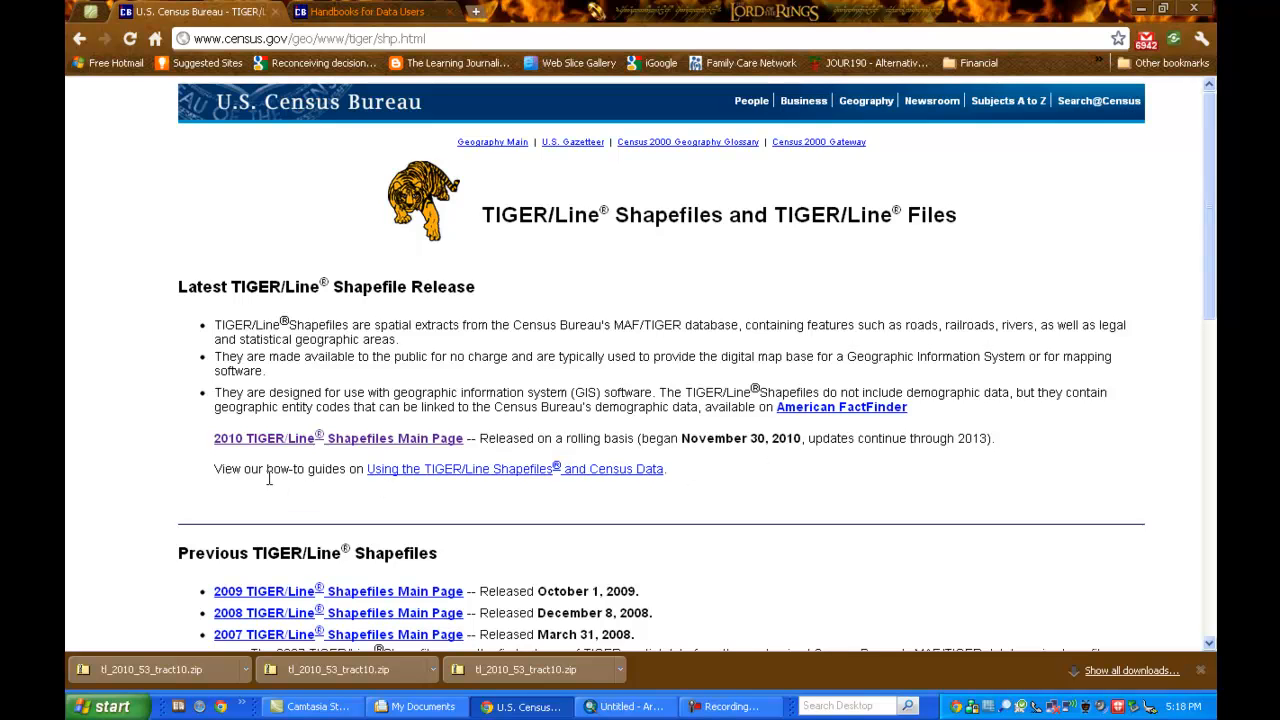
mouse_move(184, 446)
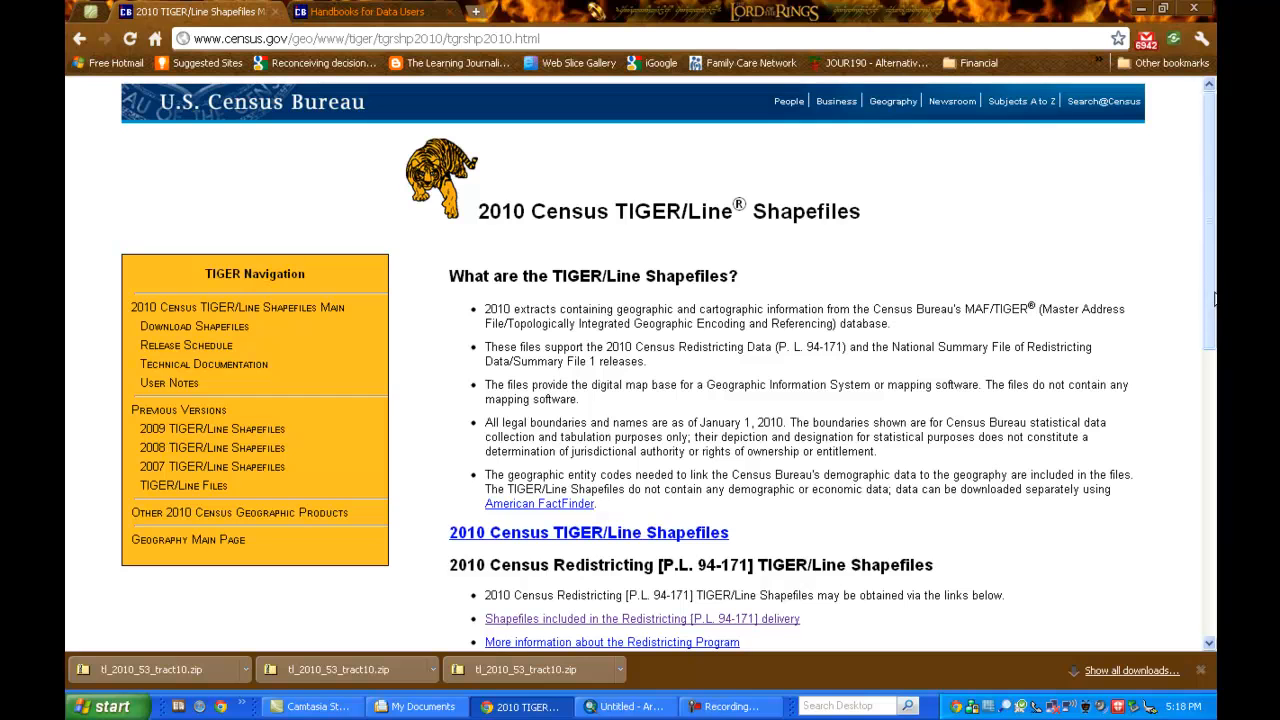
Reach the 2010 TIGER/Line Shapefiles main page with its Download section in view
scroll("down", 3)
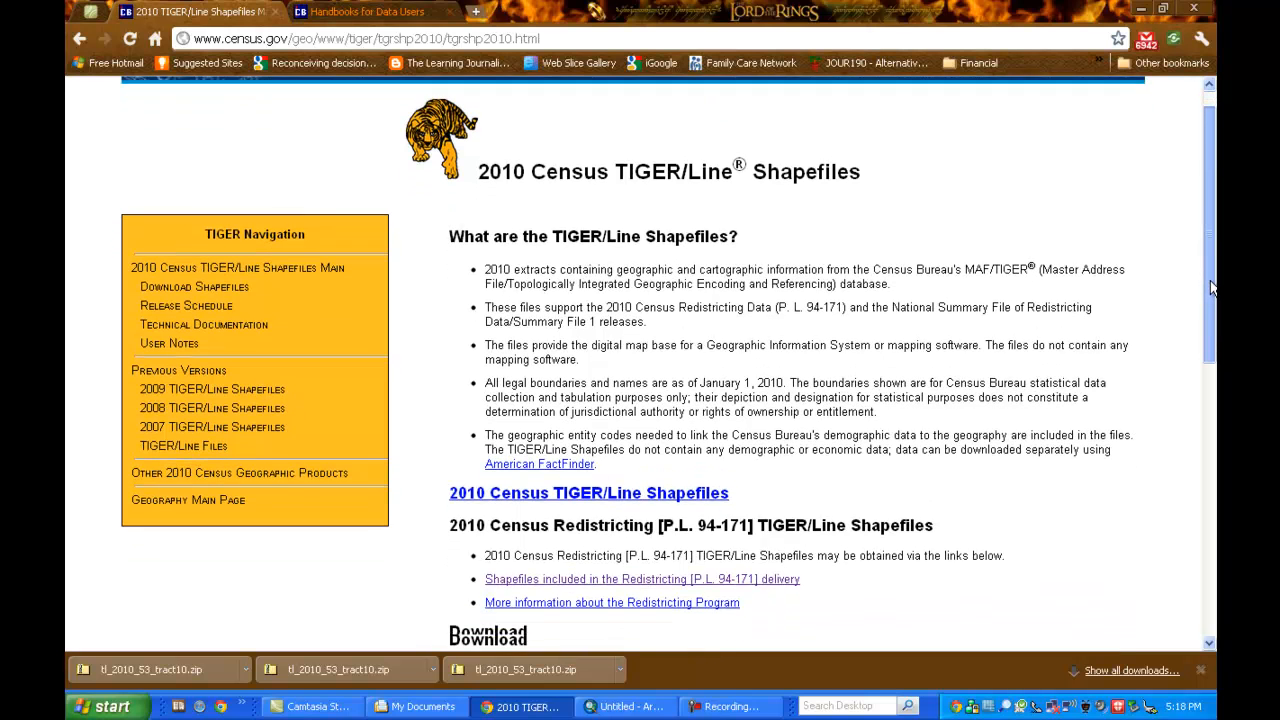
scroll("down", 3)
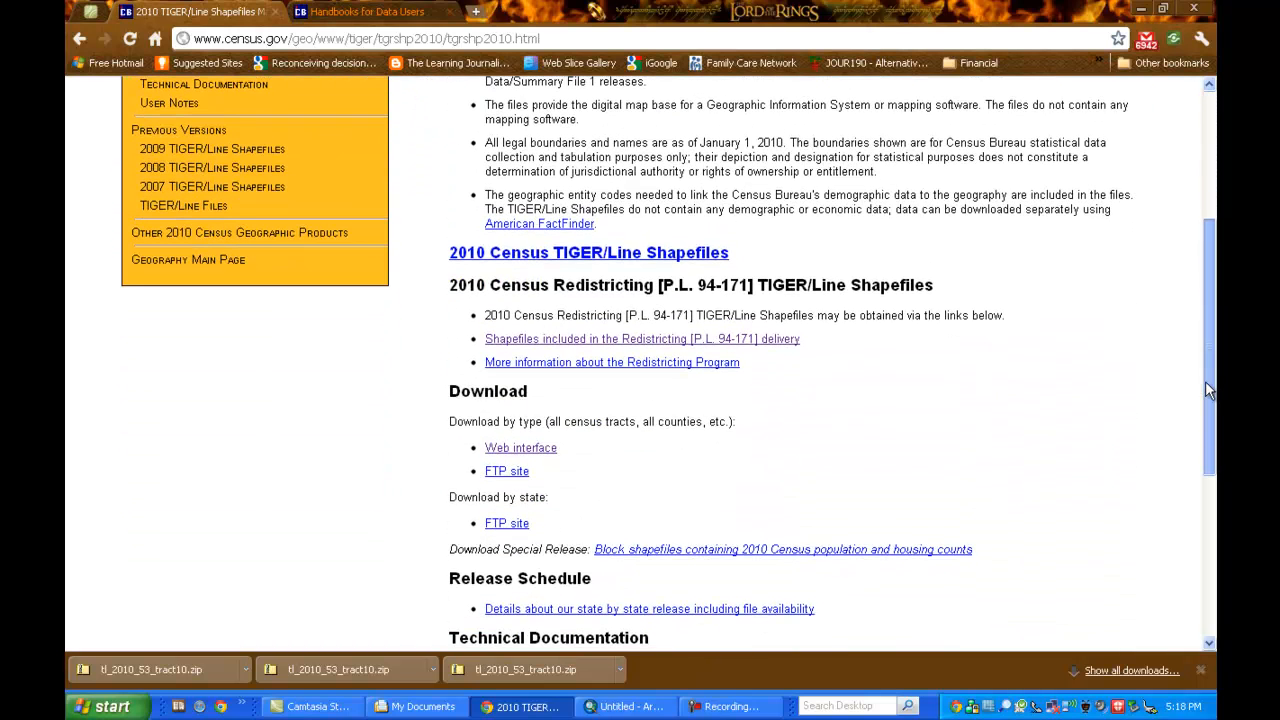
left_click(520, 447)
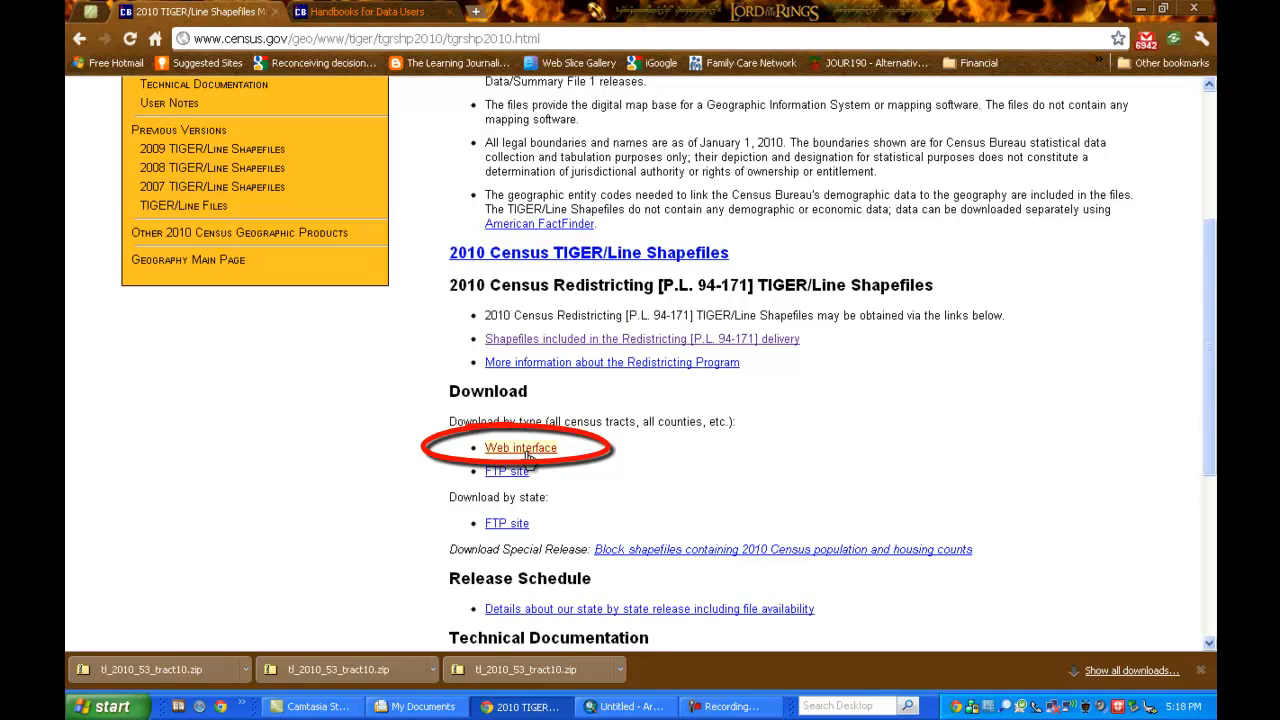
Choose Census Tracts as the 2010 shapefile layer type to download
left_click(520, 447)
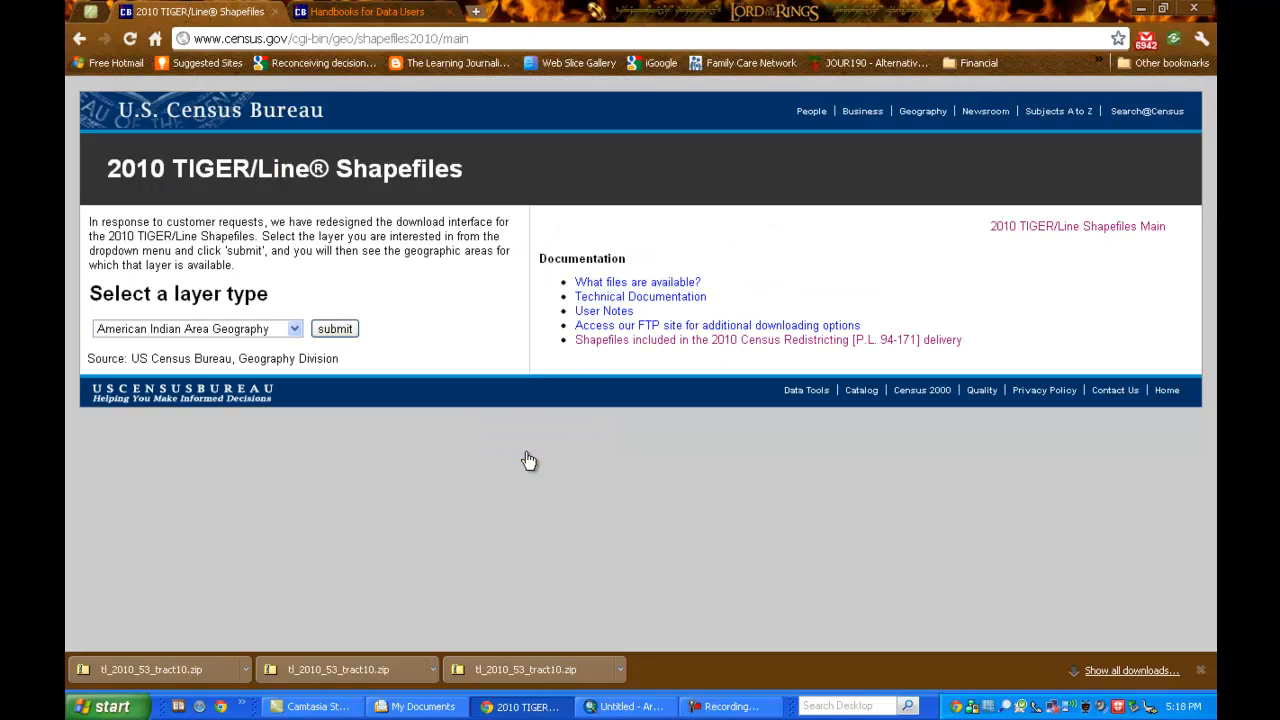
mouse_move(274, 421)
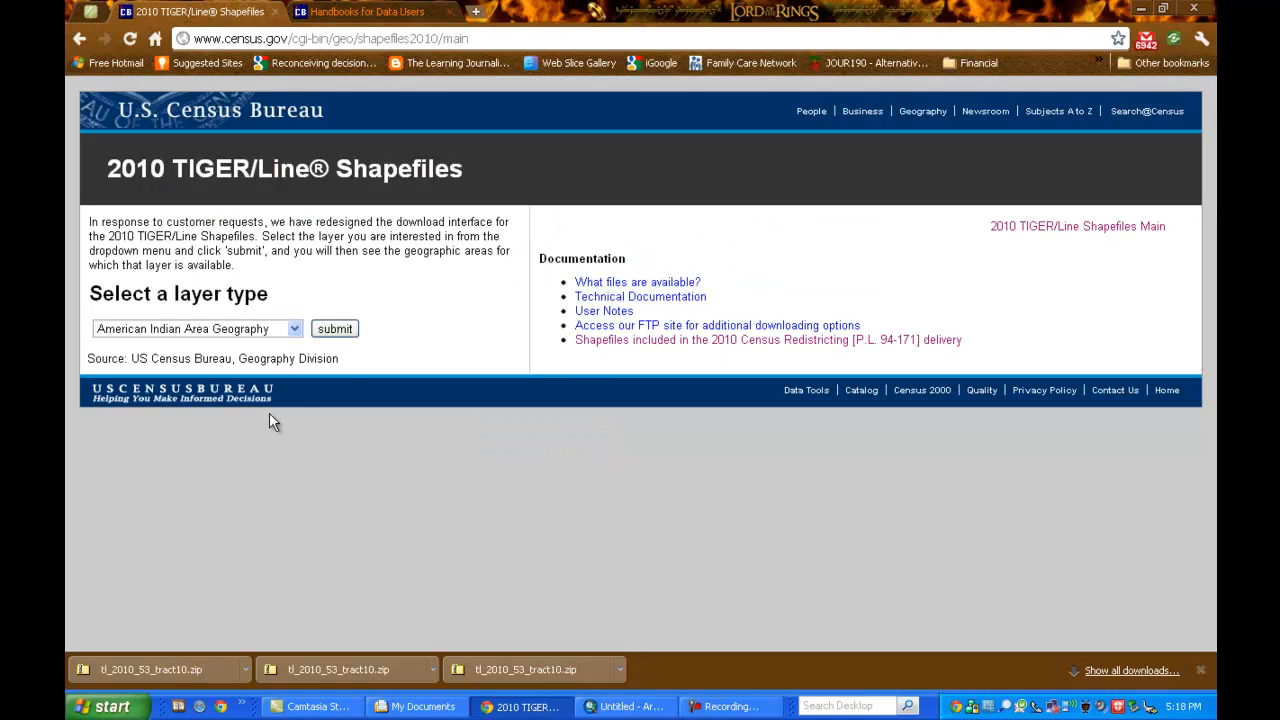
mouse_move(296, 332)
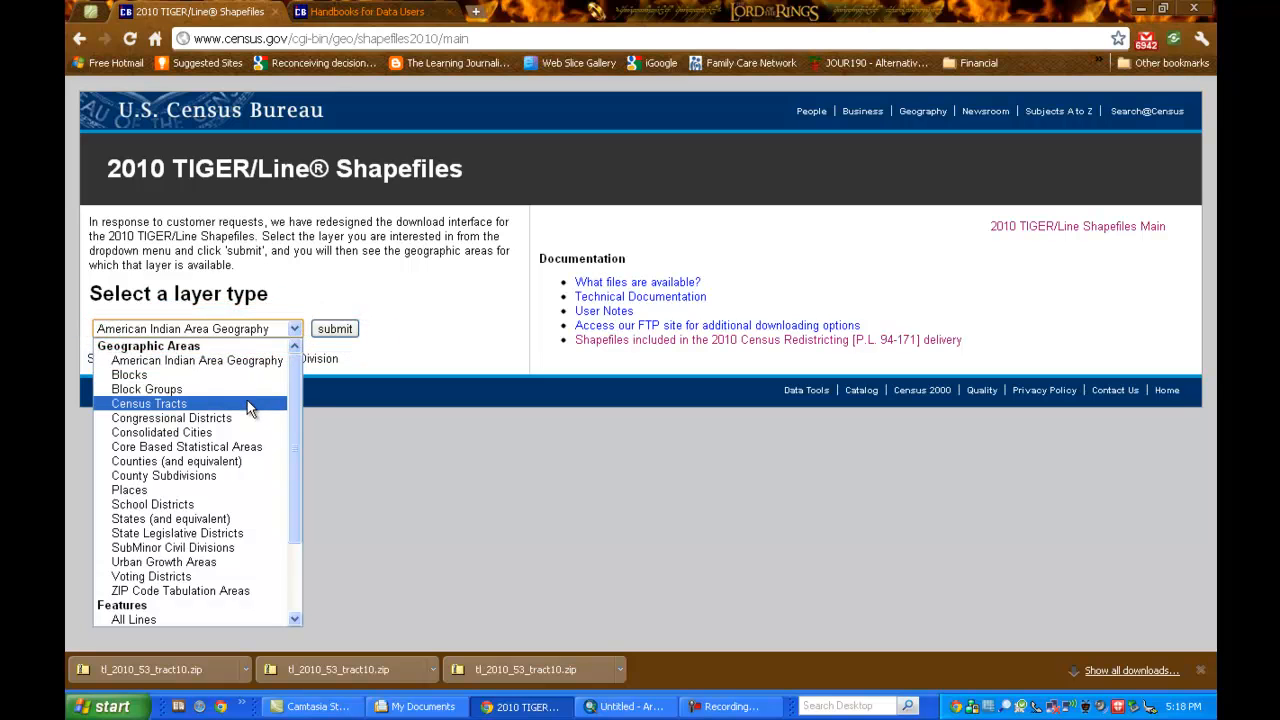
left_click(150, 403)
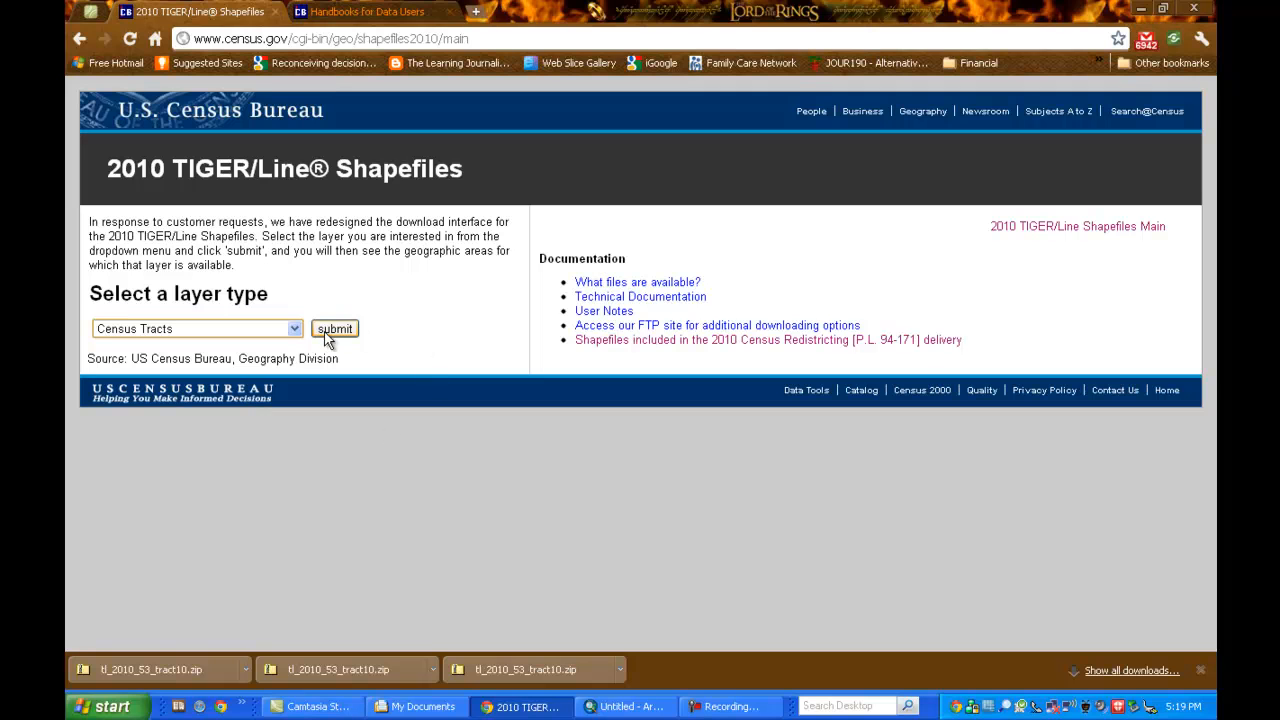
left_click(335, 329)
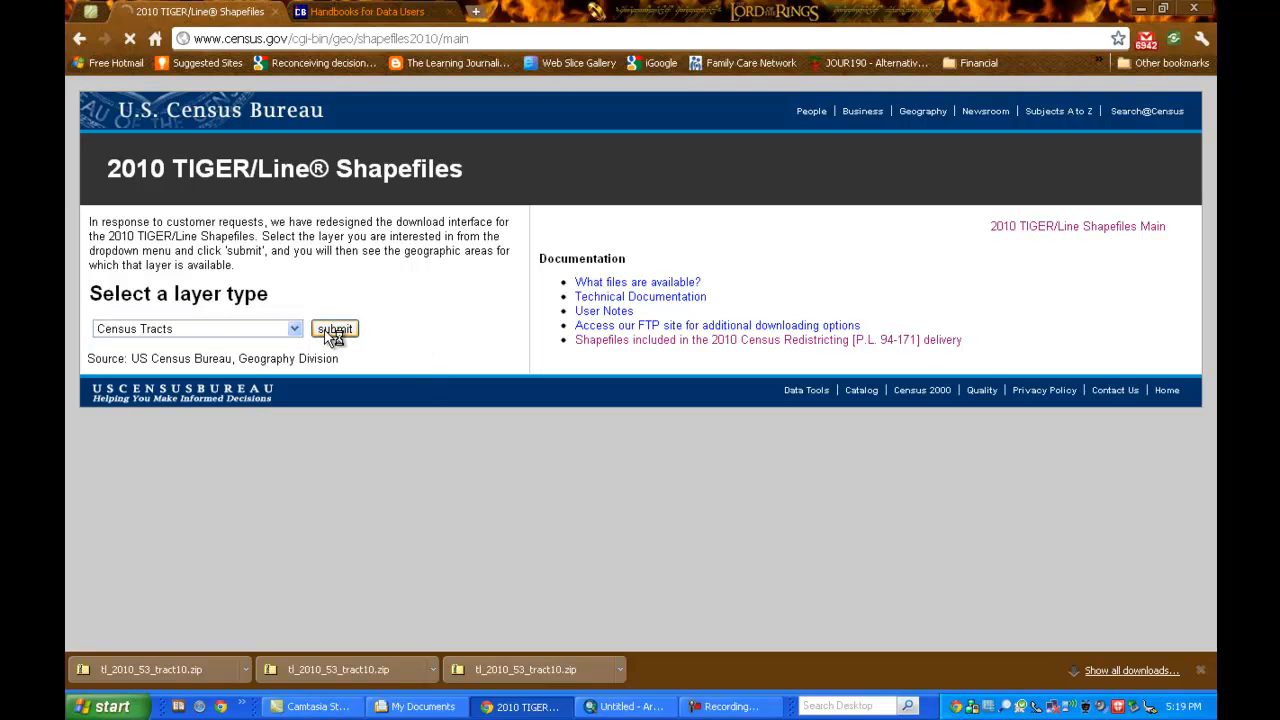
left_click(335, 329)
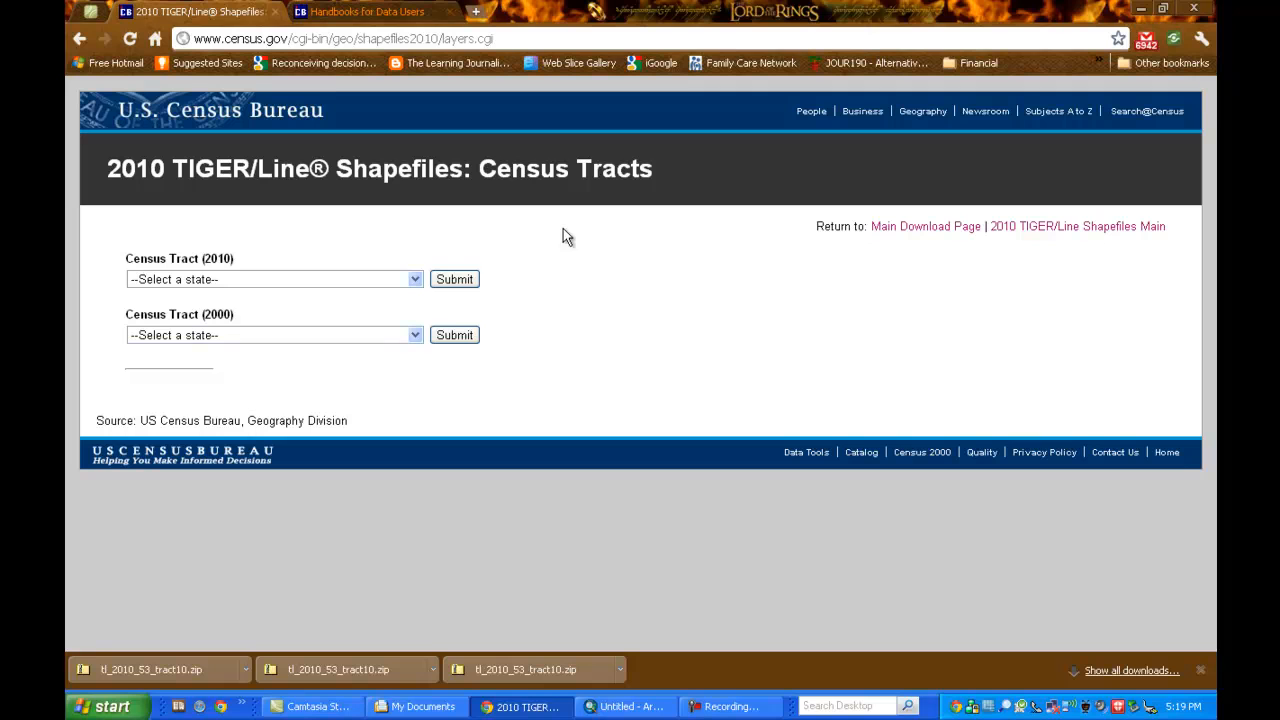
mouse_move(253, 281)
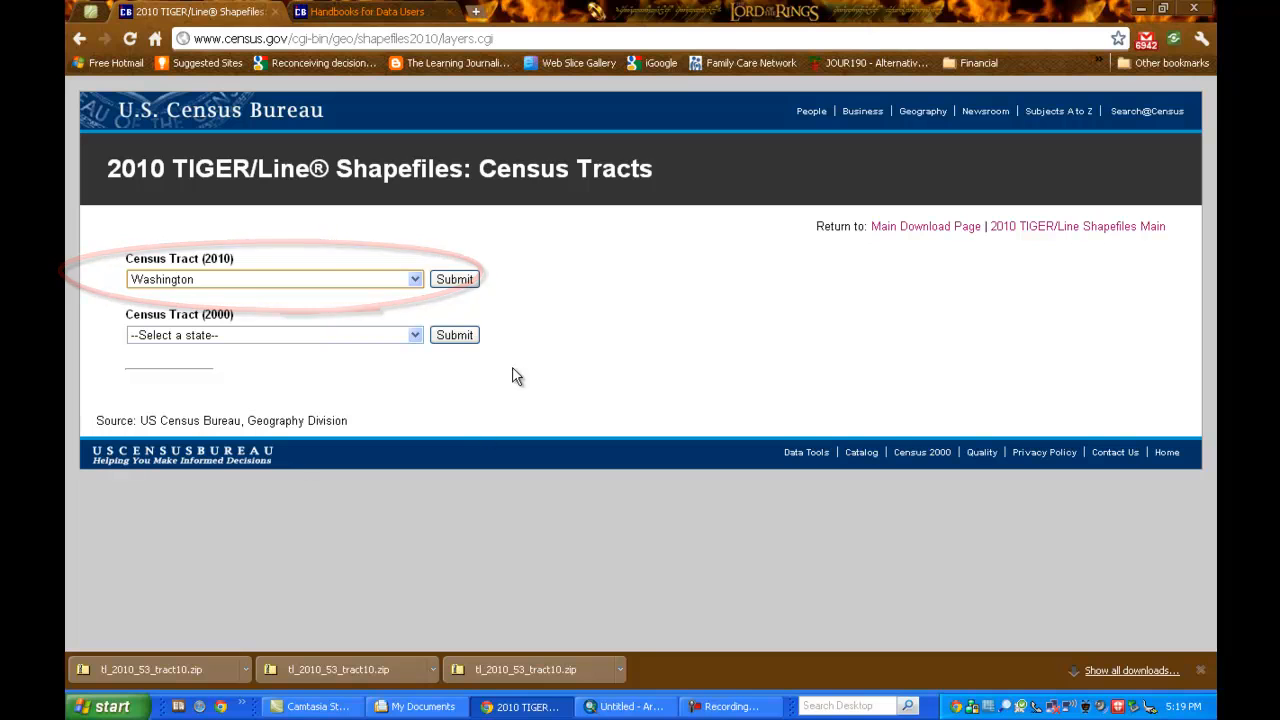
Request Washington's tracts as one state-based file covering all counties
left_click(454, 279)
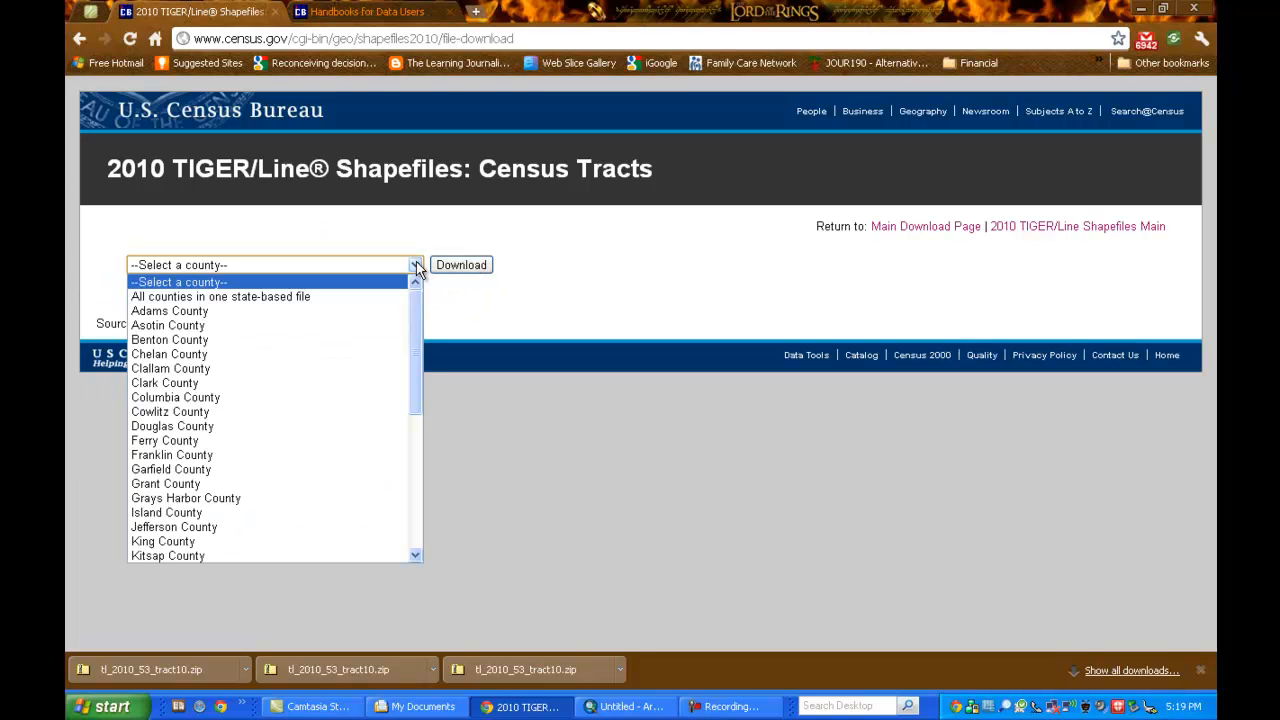
mouse_move(372, 296)
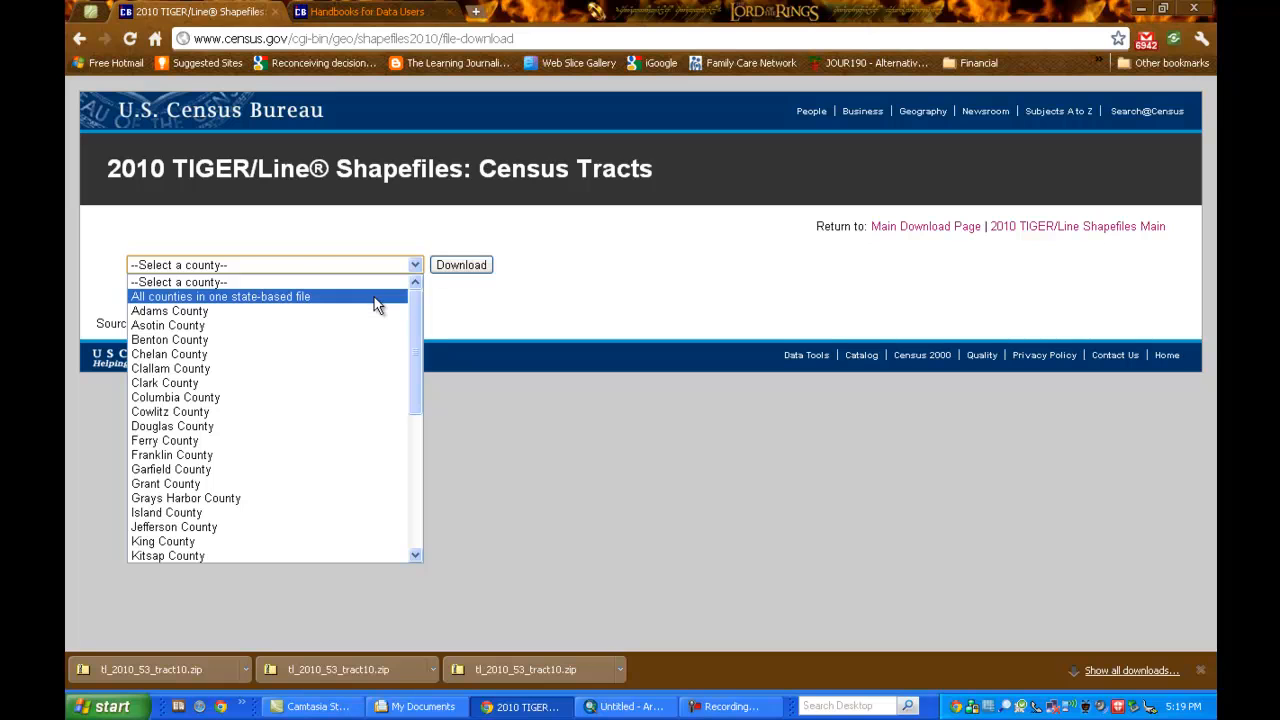
left_click(220, 296)
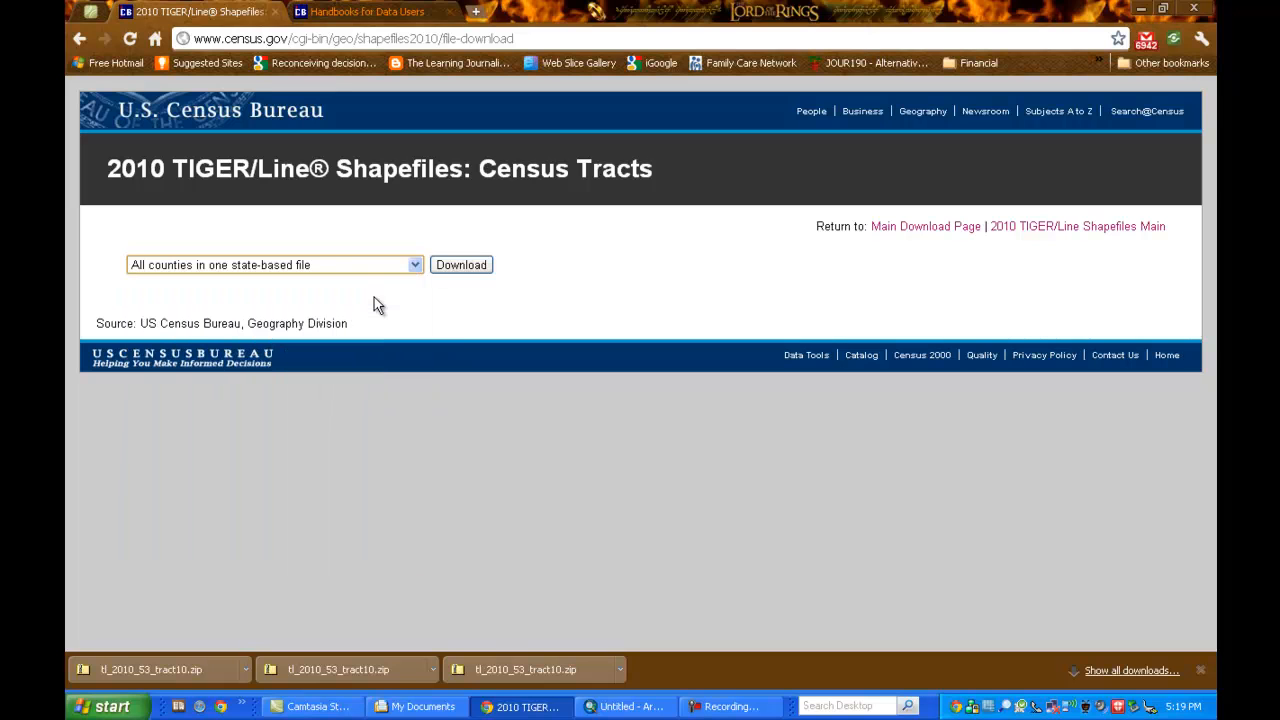
left_click(461, 265)
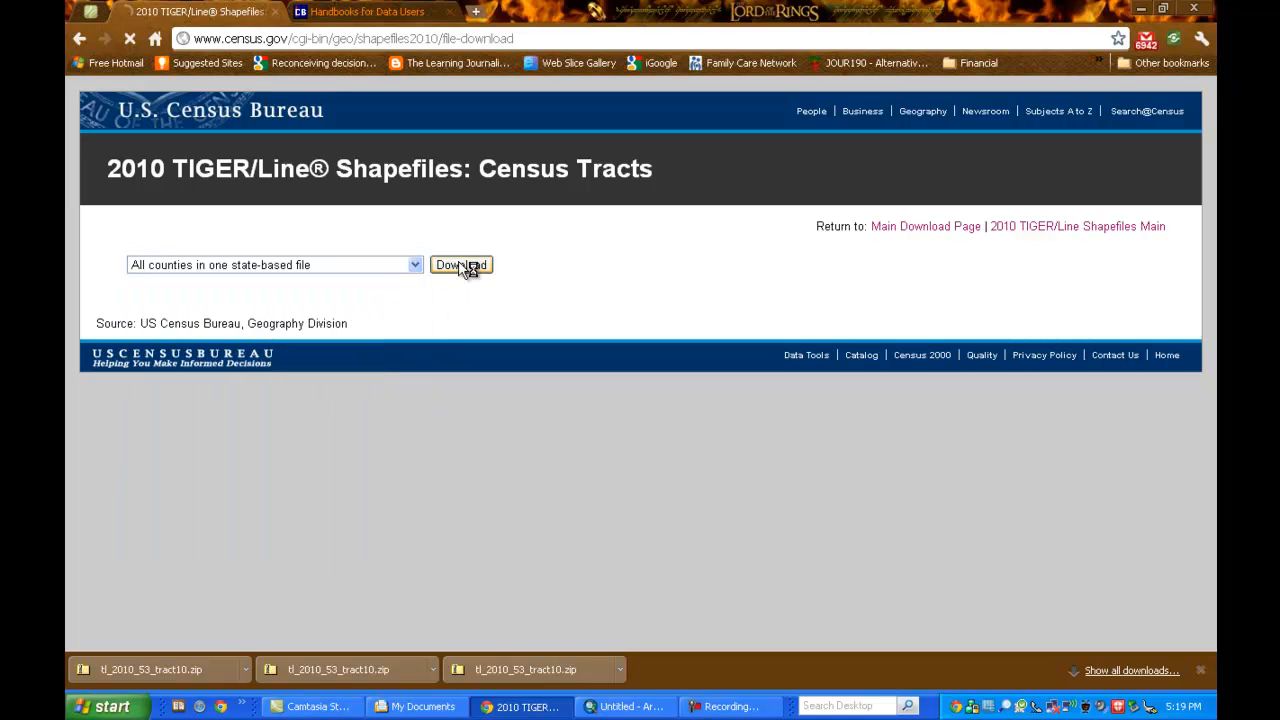
Point the Save As dialog to My Documents\TigerLineFiles2010 for the tract zip
left_click(461, 264)
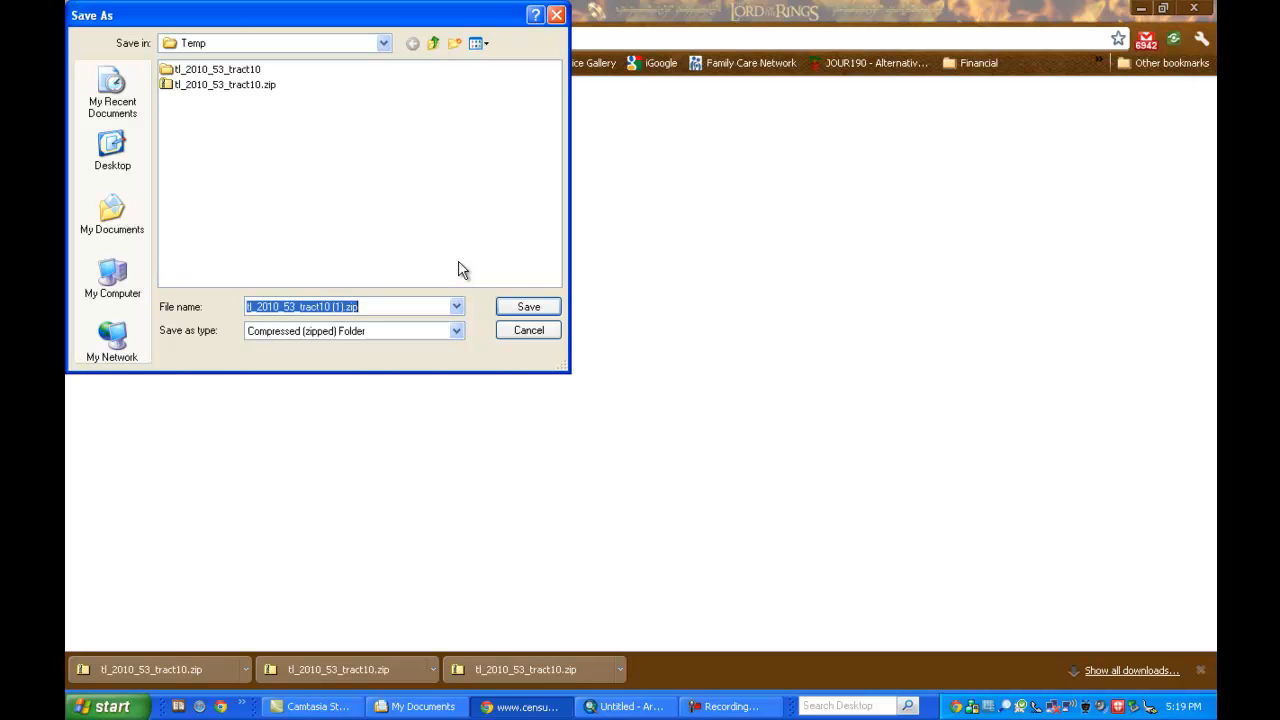
mouse_move(443, 40)
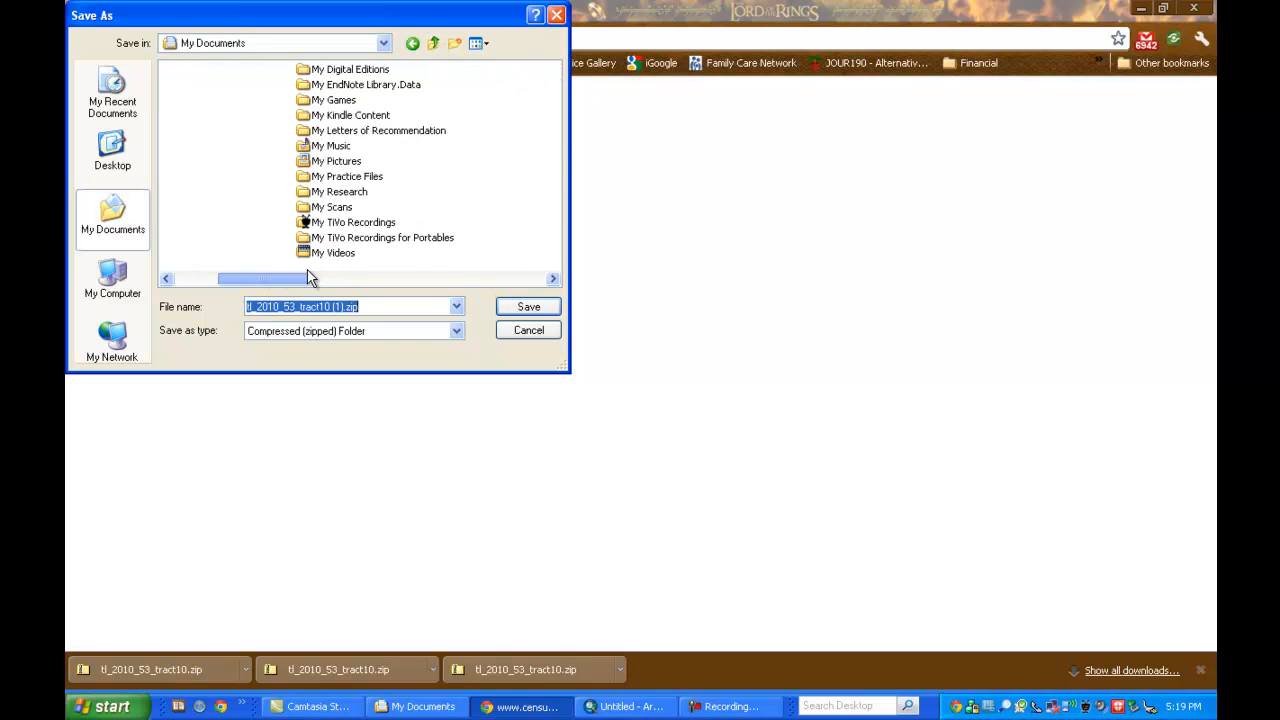
left_click_drag(260, 277, 320, 277)
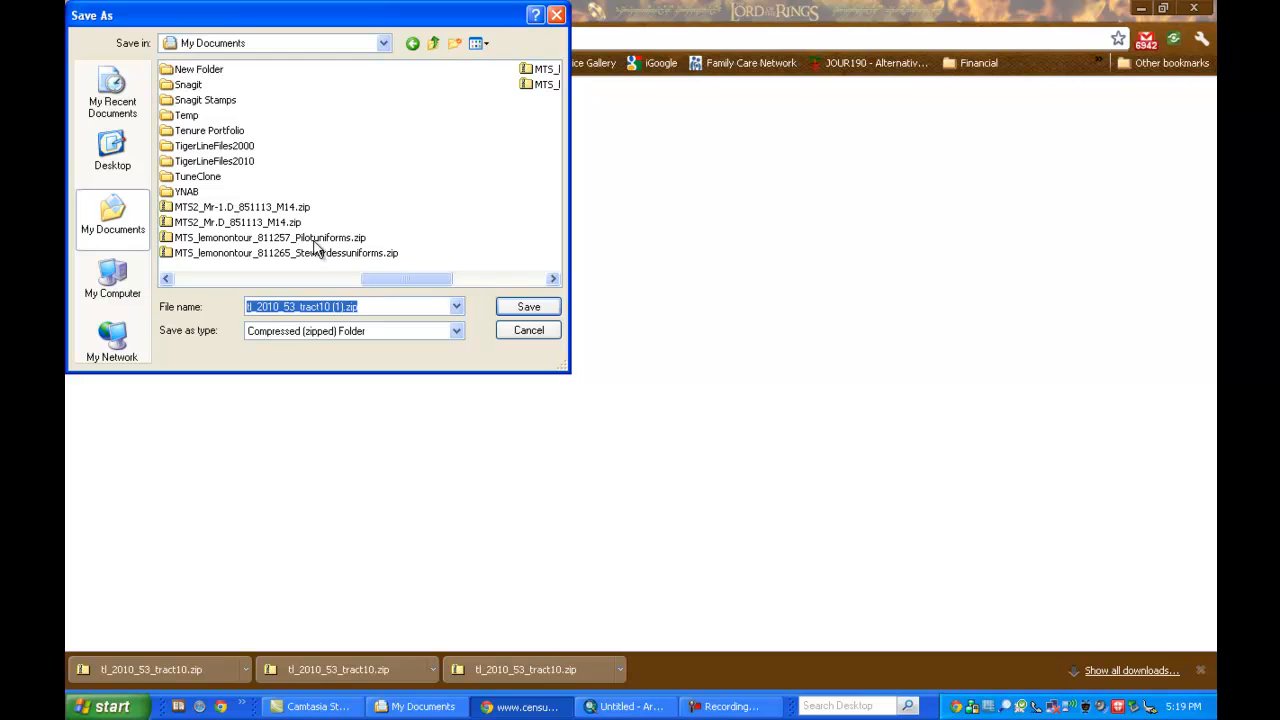
mouse_move(388, 176)
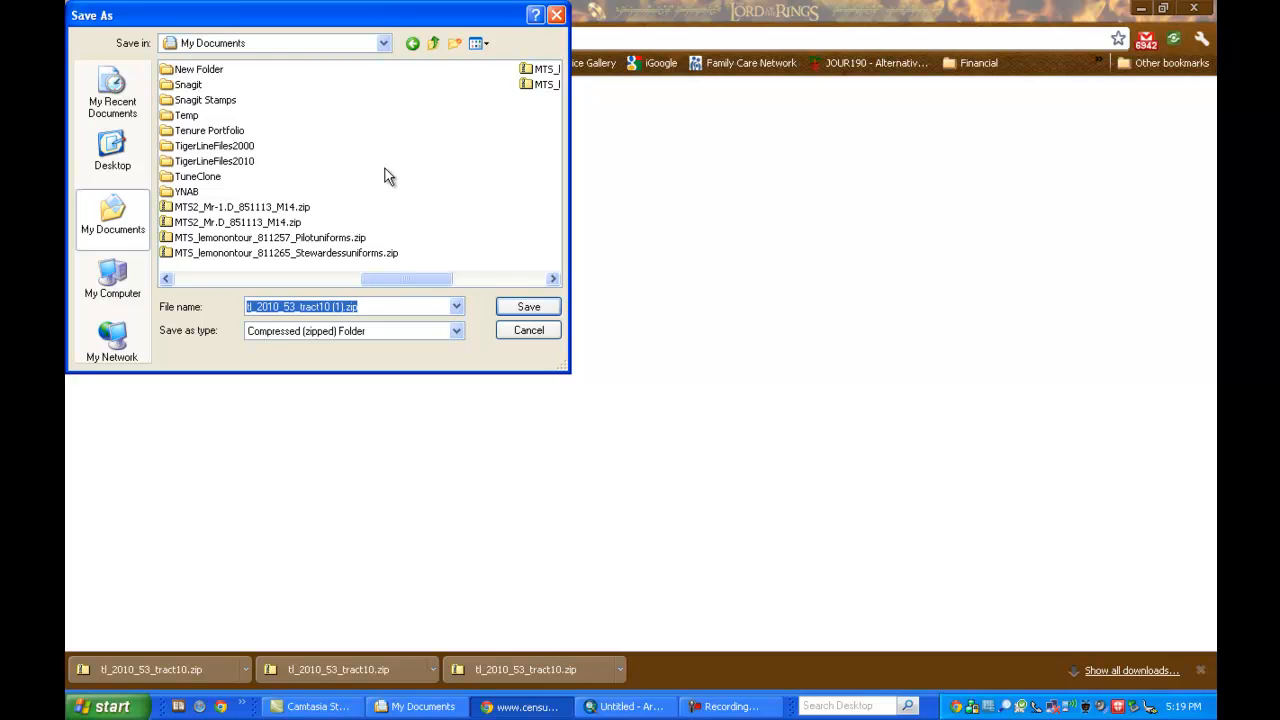
mouse_move(338, 211)
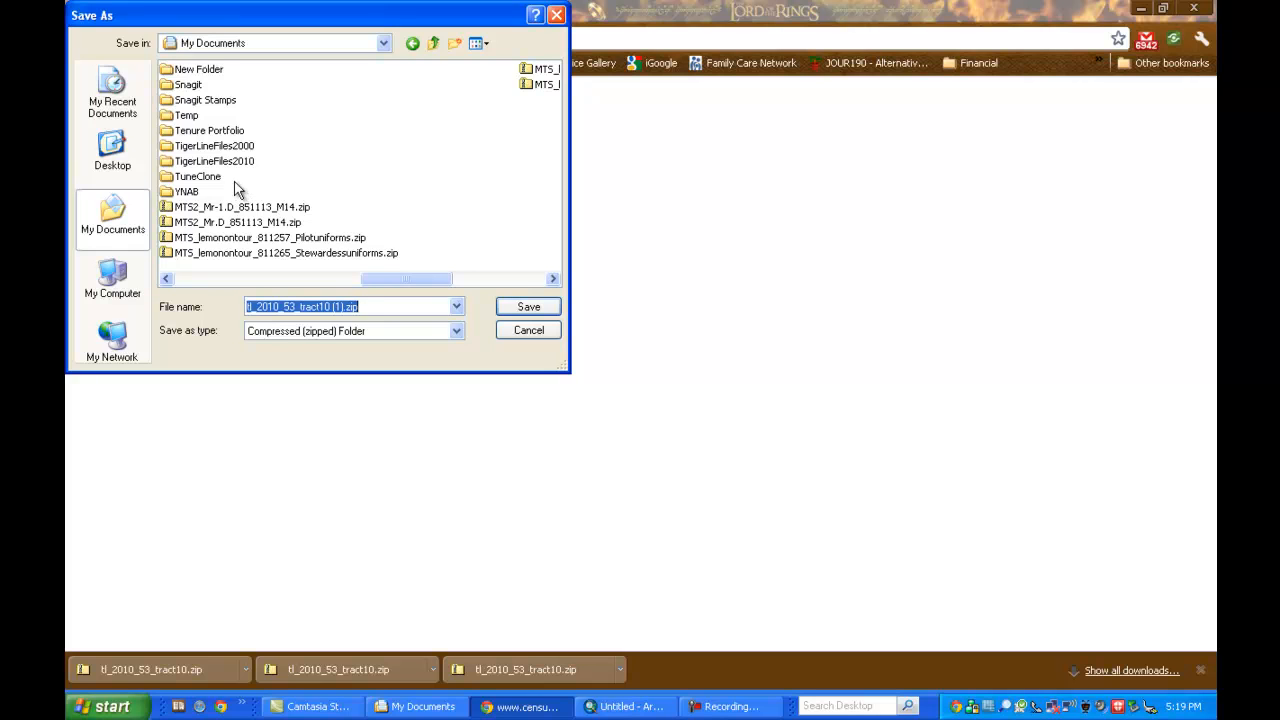
mouse_move(238, 172)
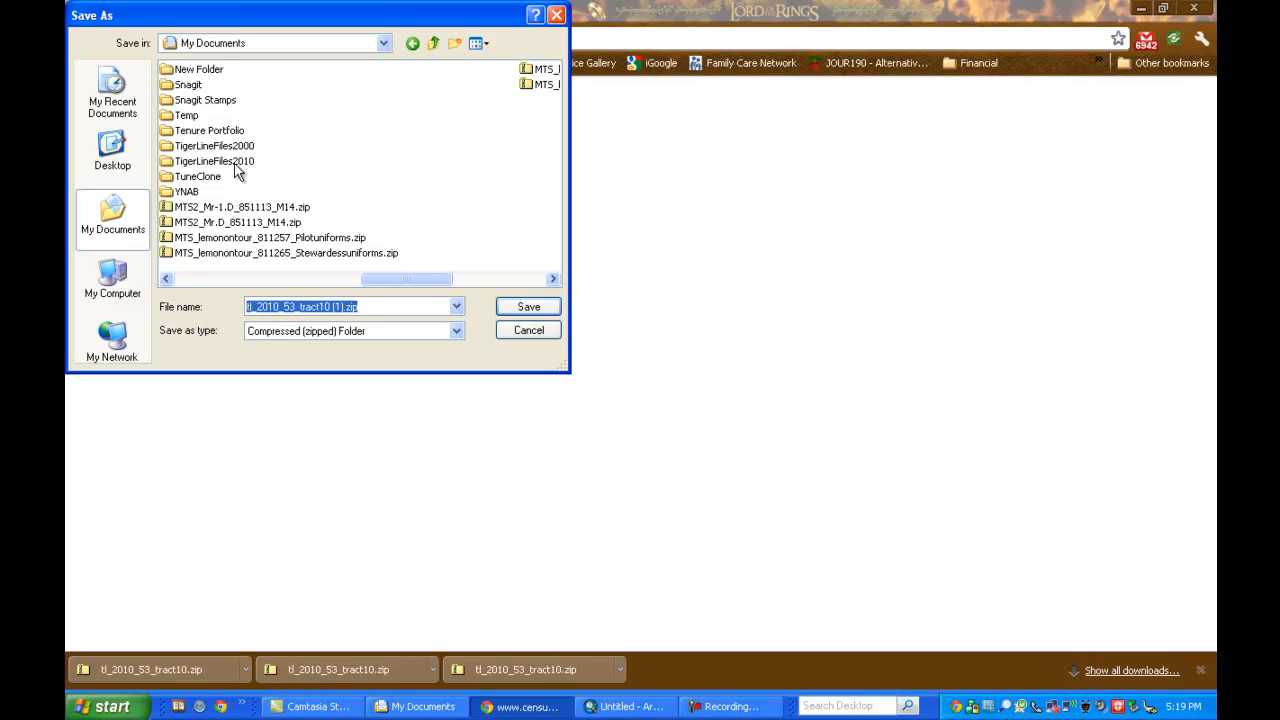
mouse_move(209, 176)
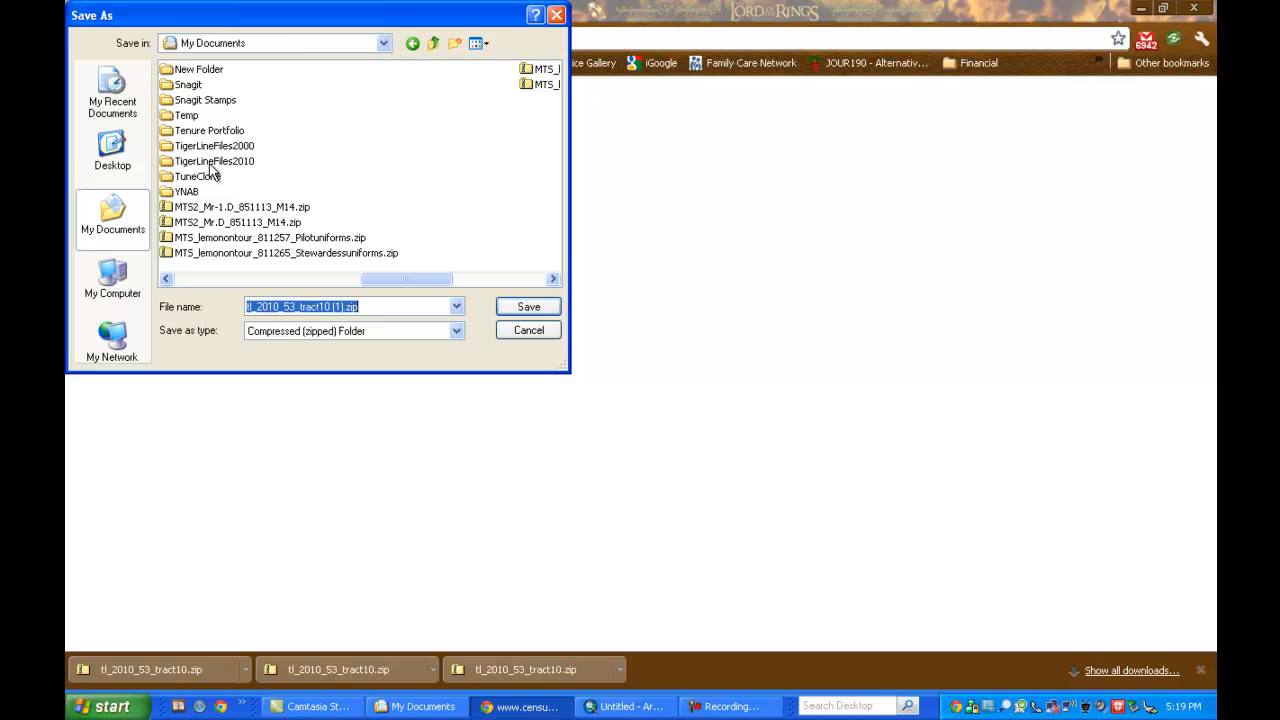
double_click(214, 161)
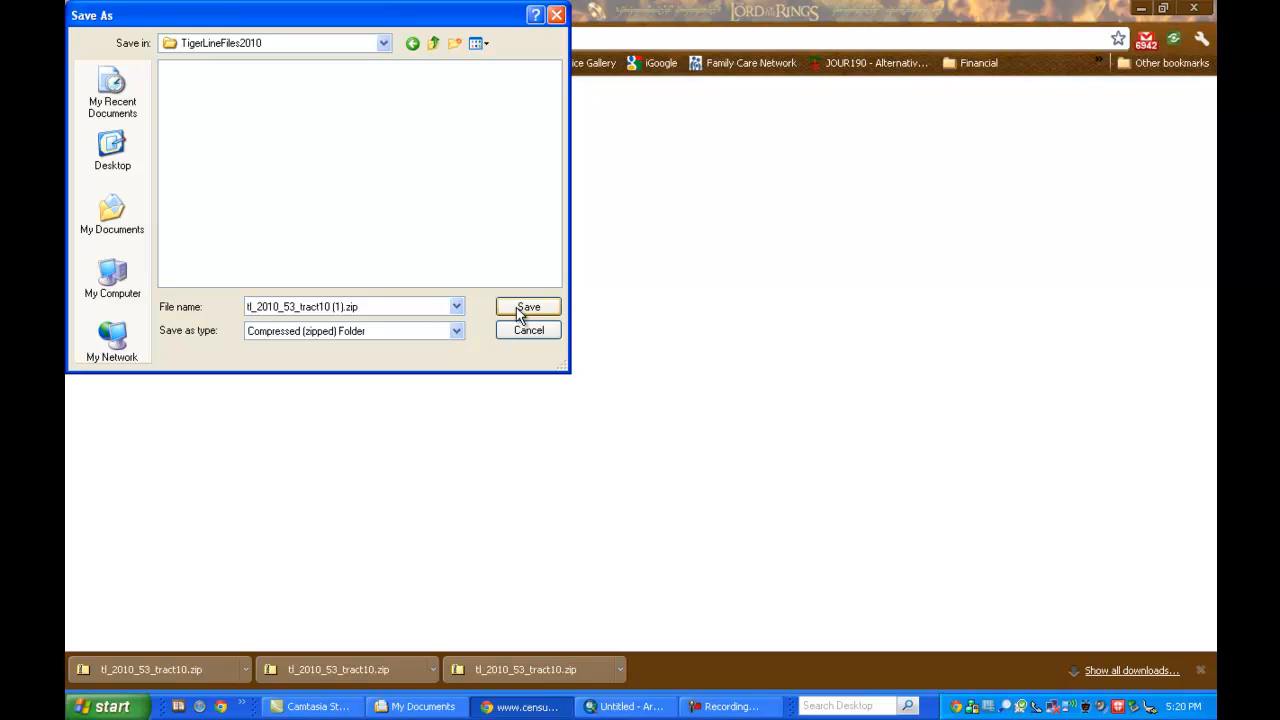
Save tl_2010_53_tract10 (1).zip and view it inside the TigerLineFiles2010 folder
left_click(528, 307)
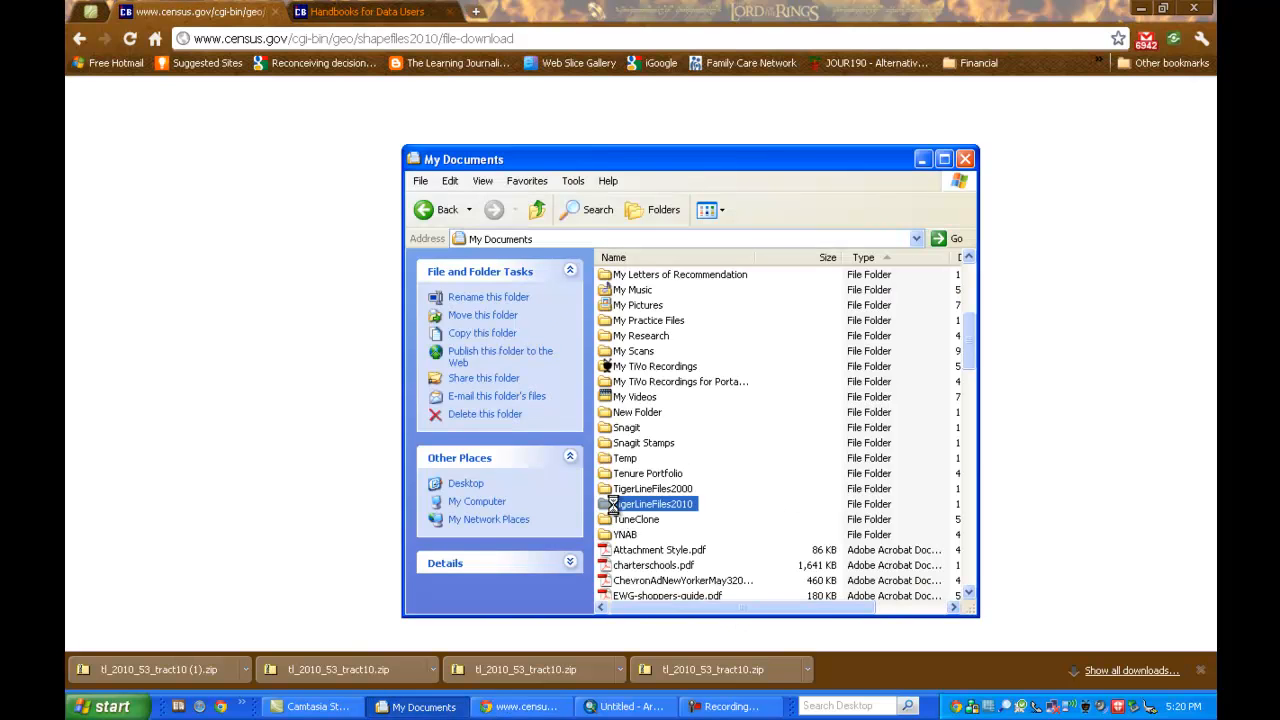
double_click(651, 503)
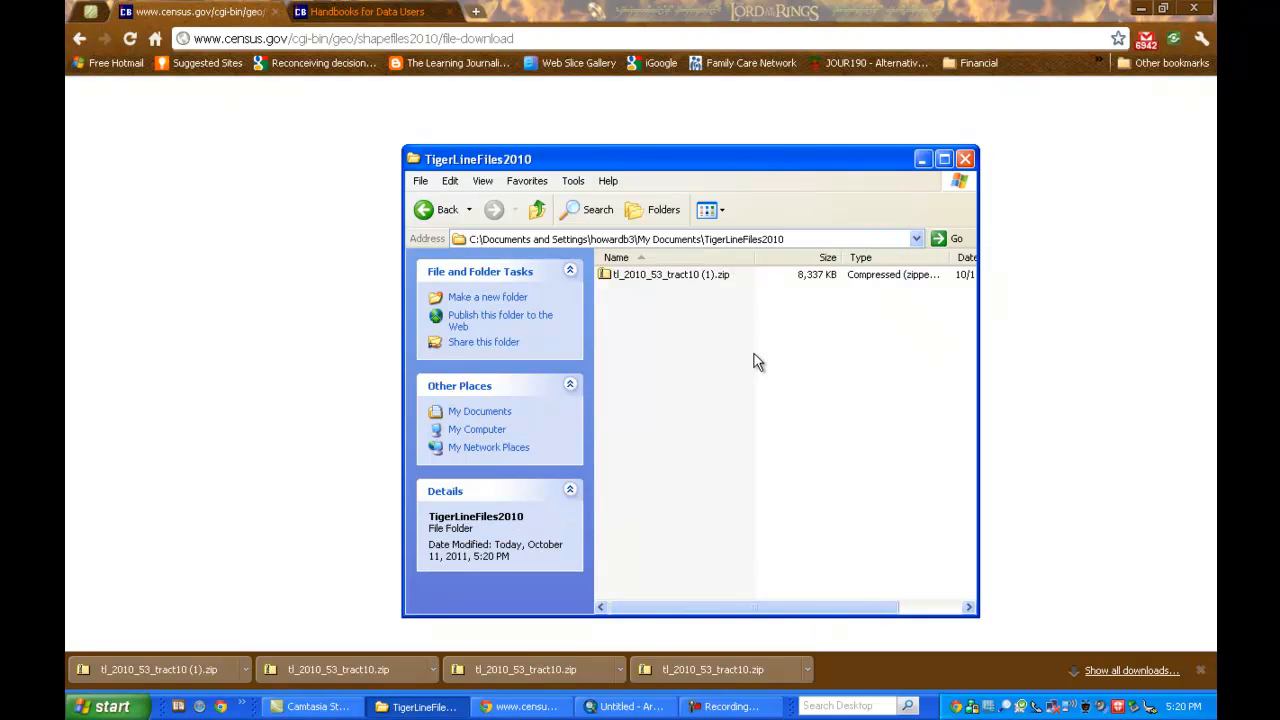
mouse_move(732, 310)
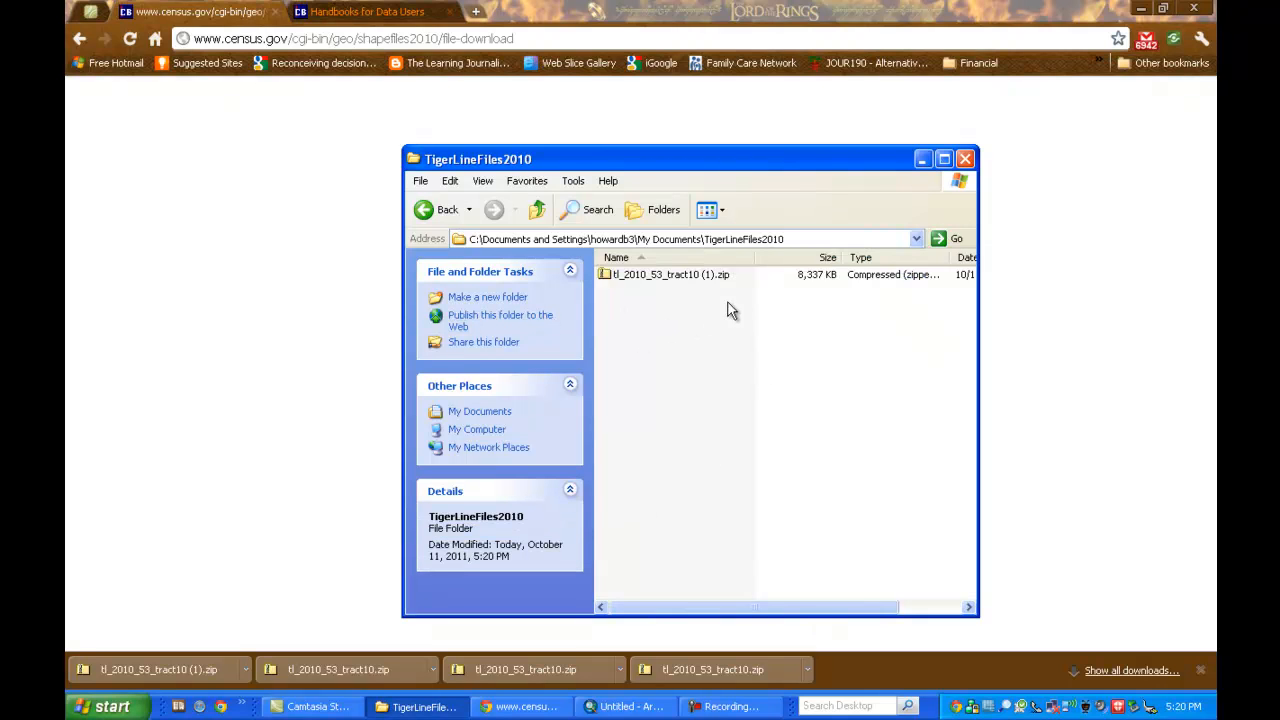
mouse_move(671, 280)
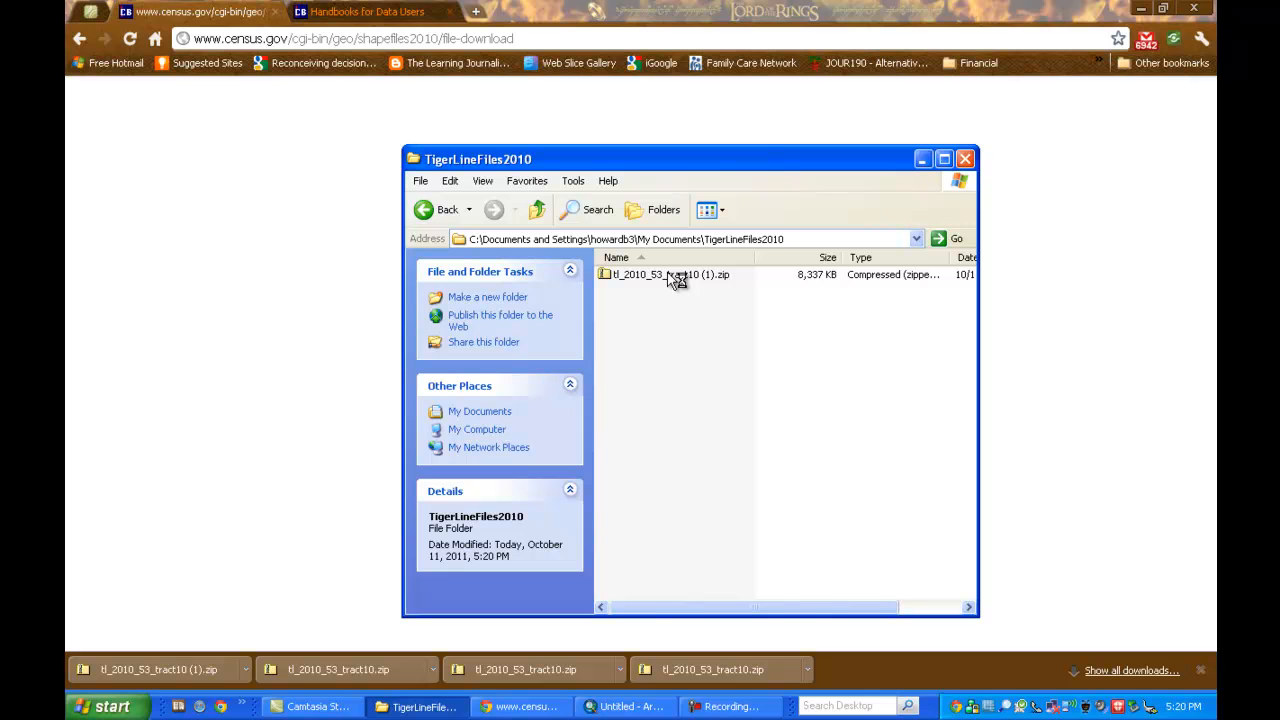
mouse_move(670, 281)
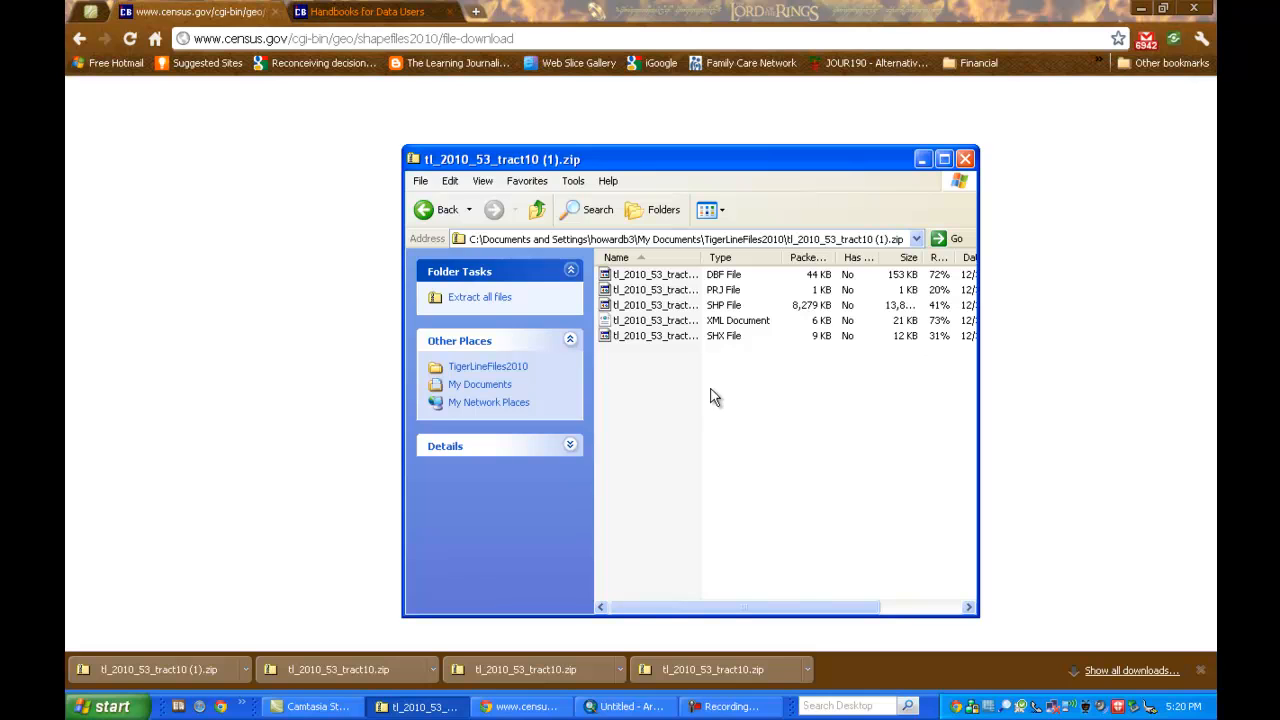
mouse_move(490, 298)
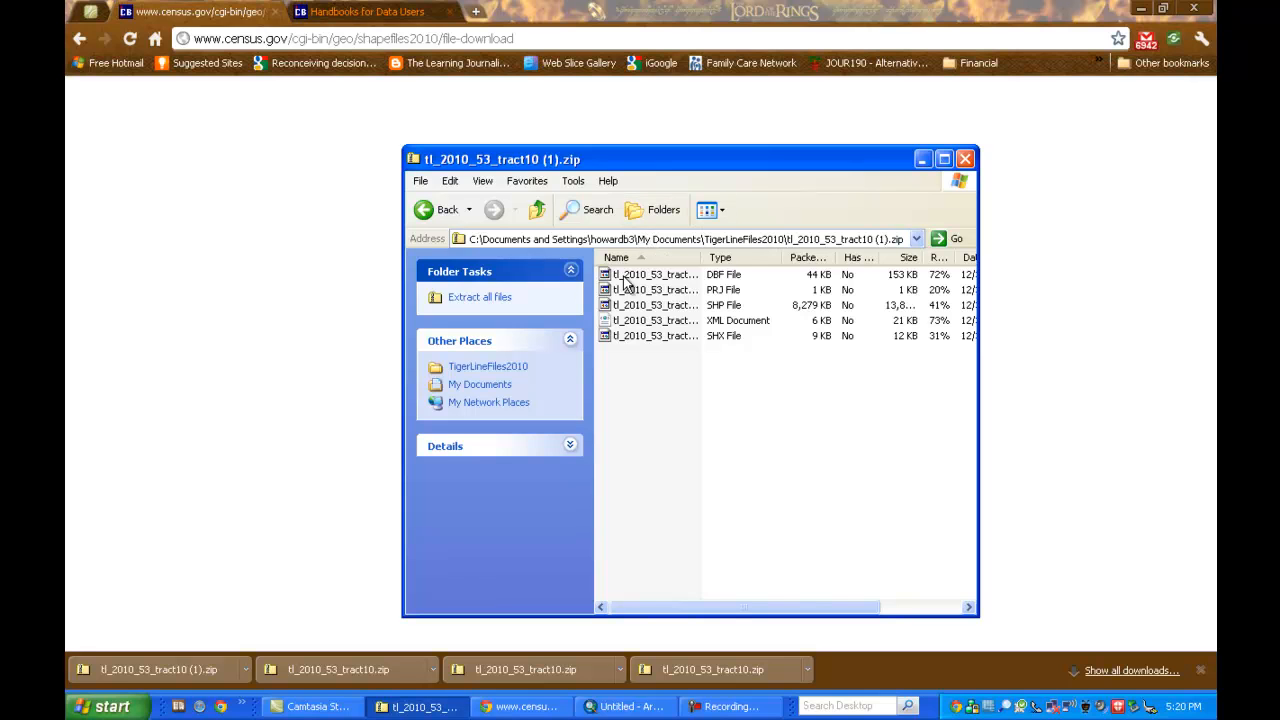
mouse_move(478, 297)
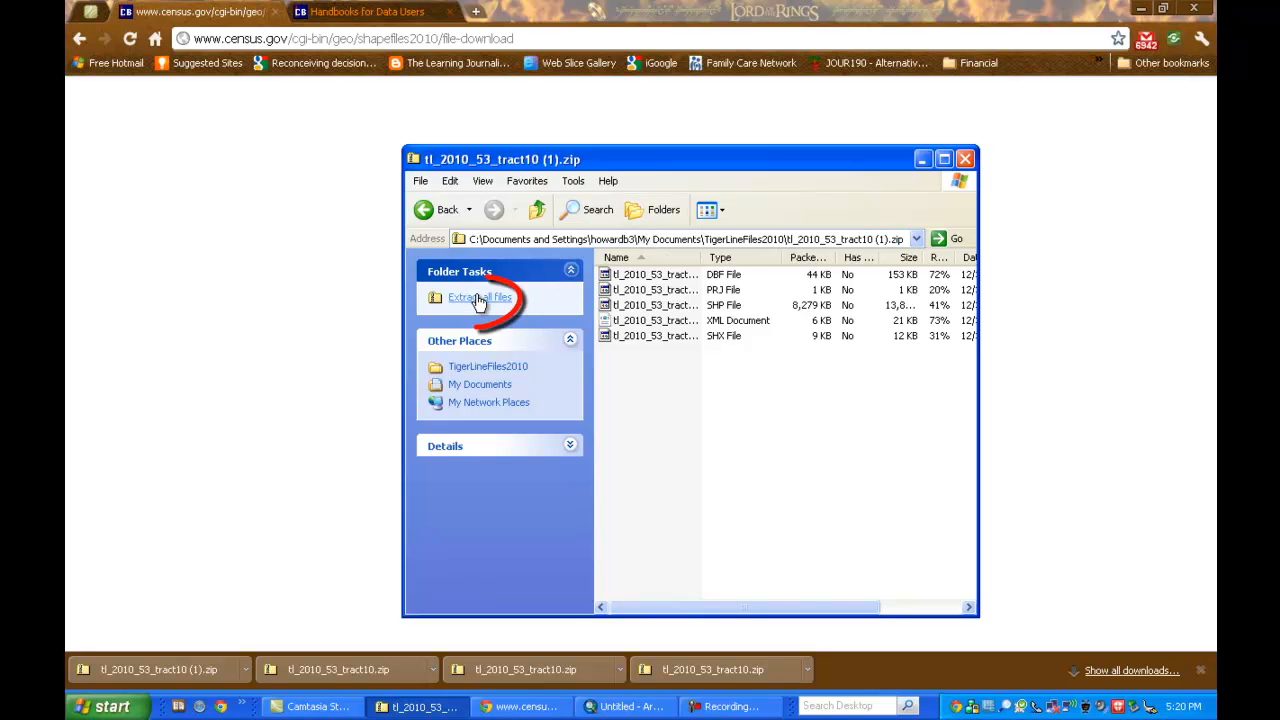
Extract the zip's shapefile components into a new tl_2010_53_tract10 (1) folder via the Extraction Wizard
left_click(477, 297)
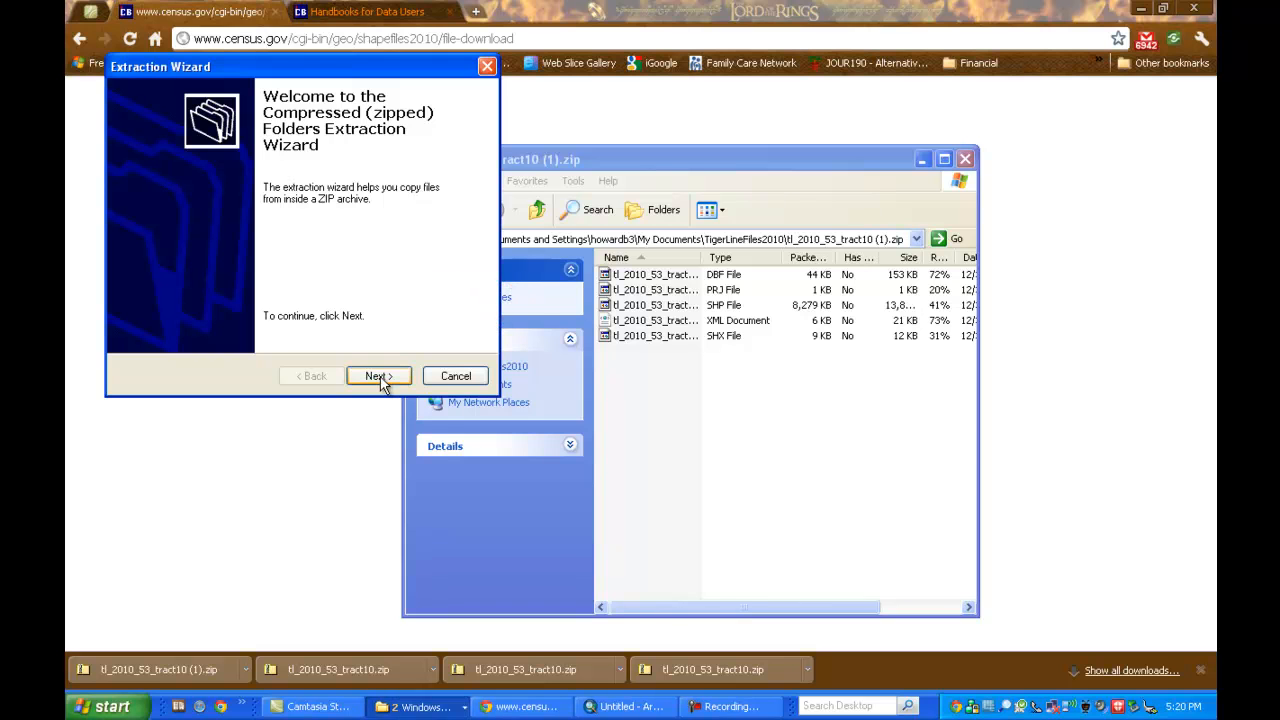
left_click(377, 376)
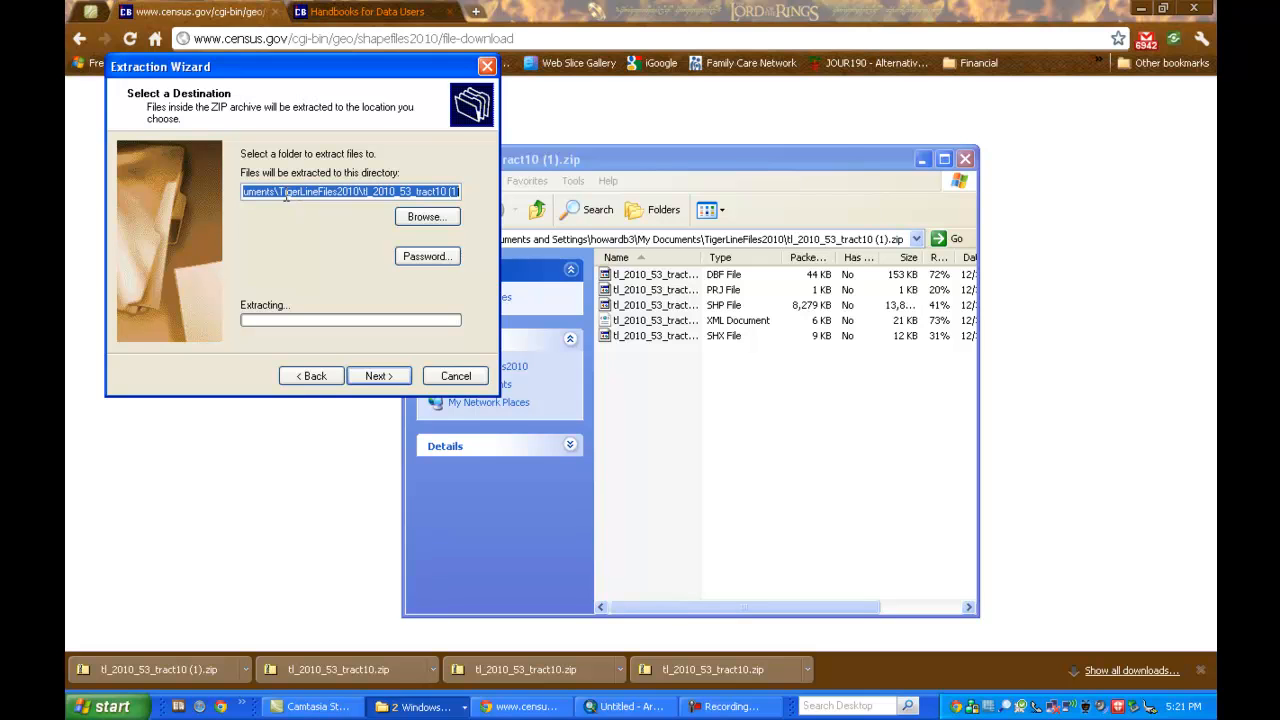
mouse_move(318, 222)
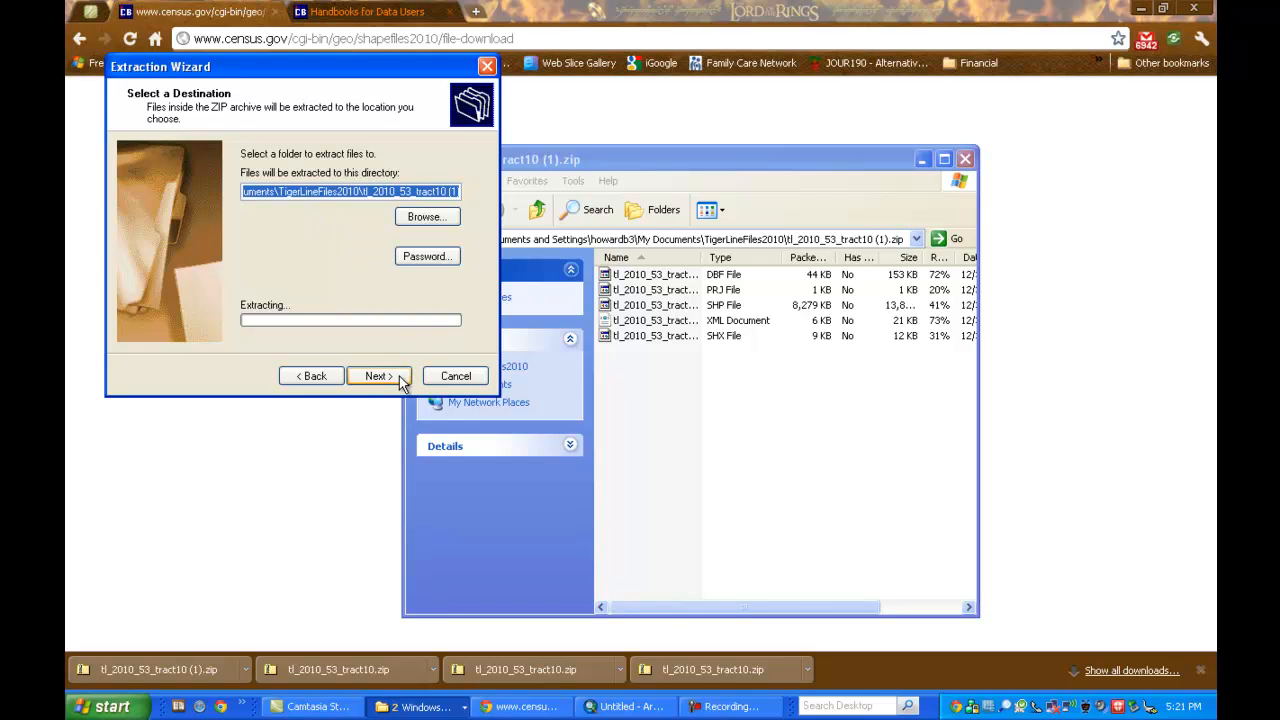
left_click(377, 375)
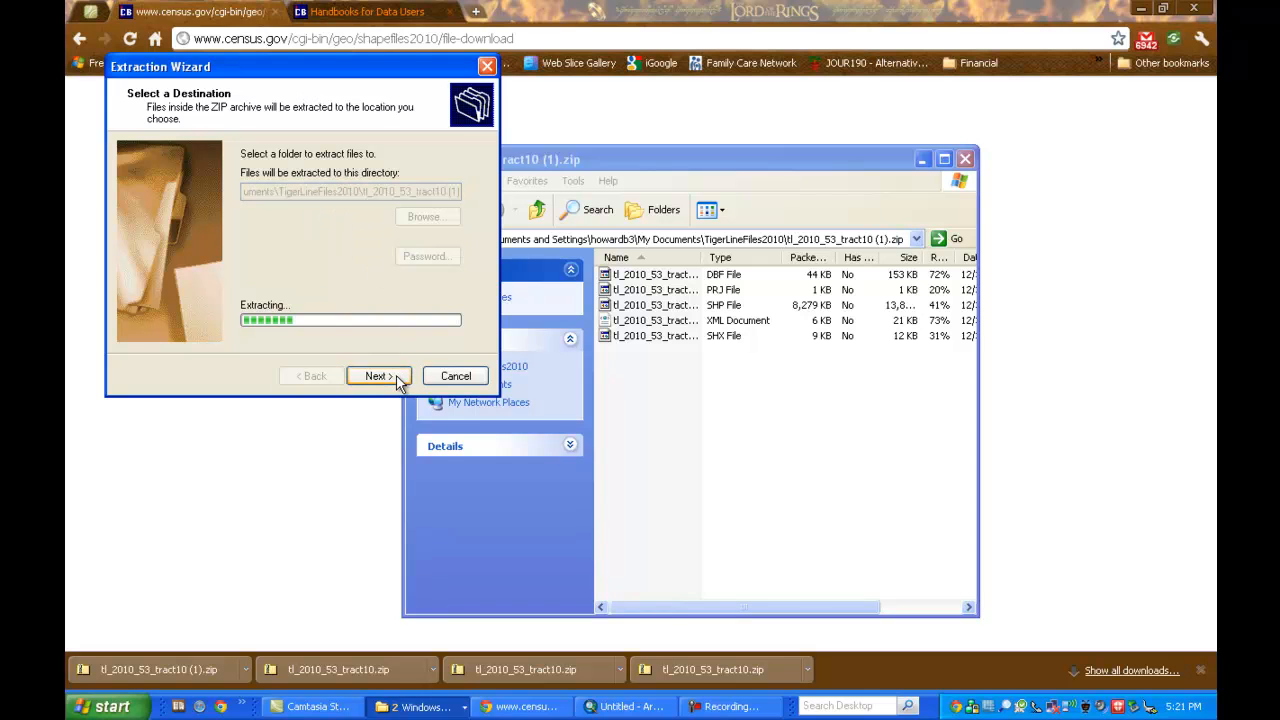
left_click(377, 376)
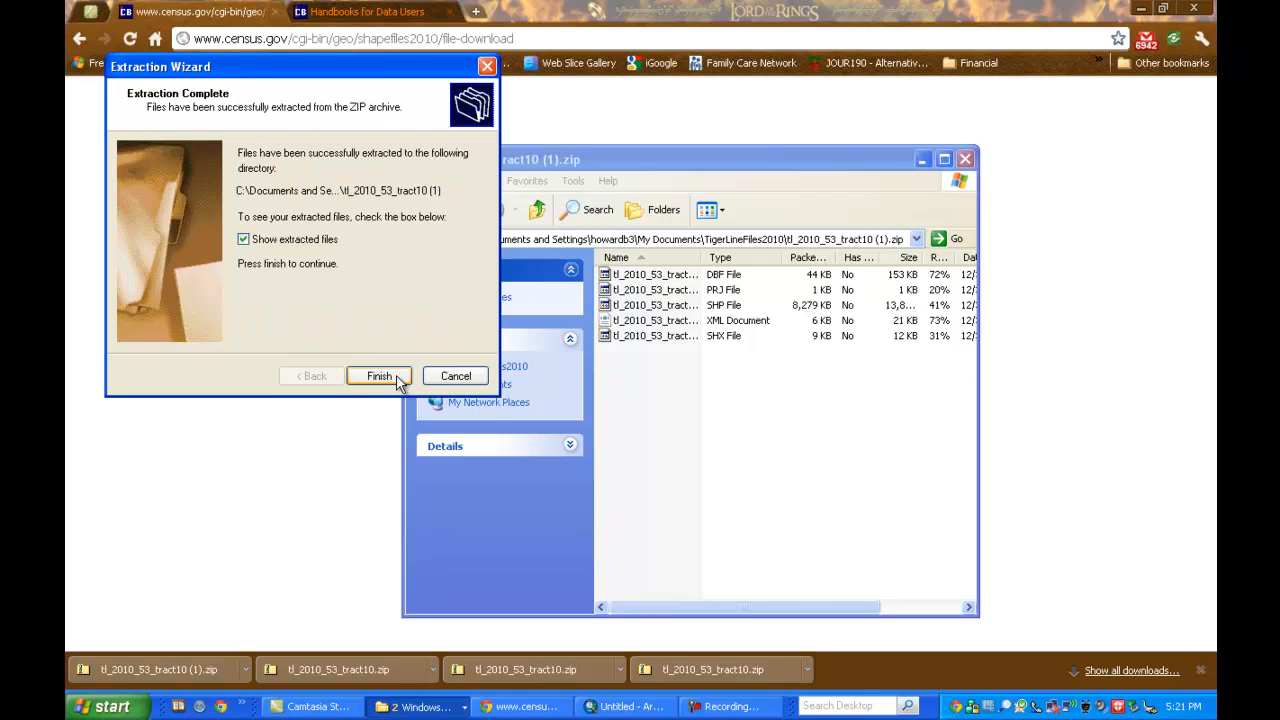
mouse_move(305, 224)
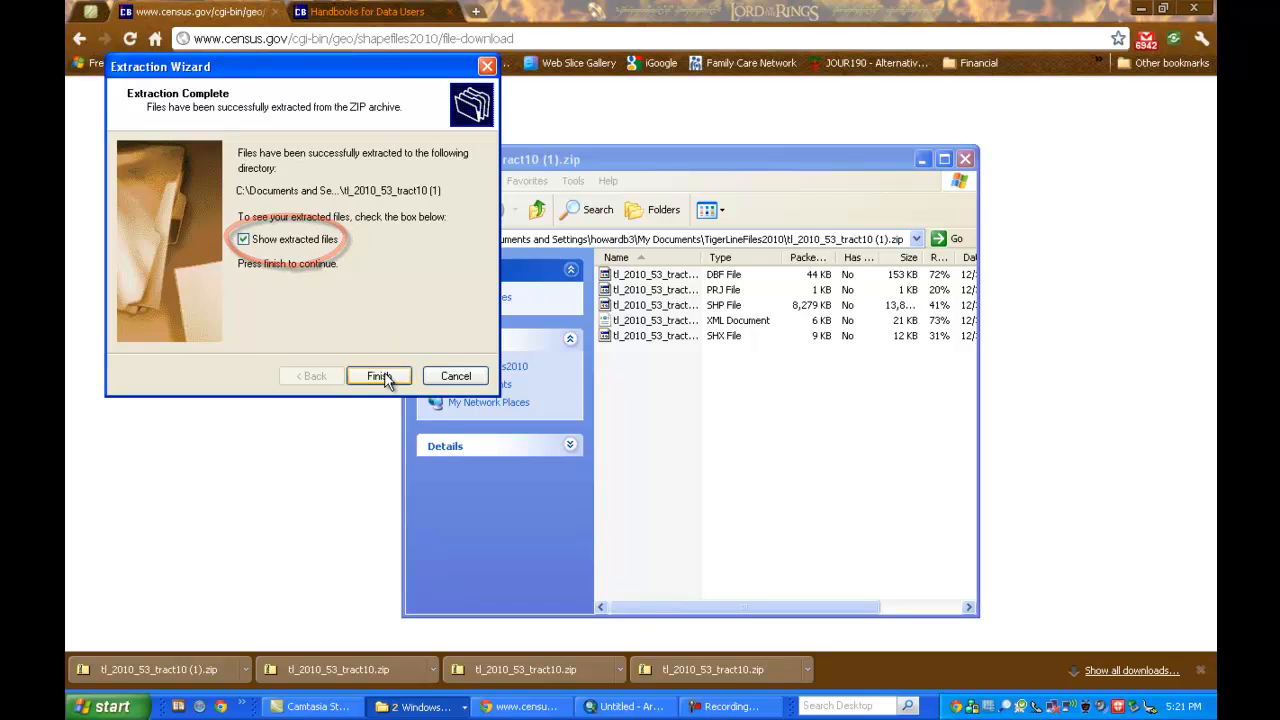
left_click(377, 375)
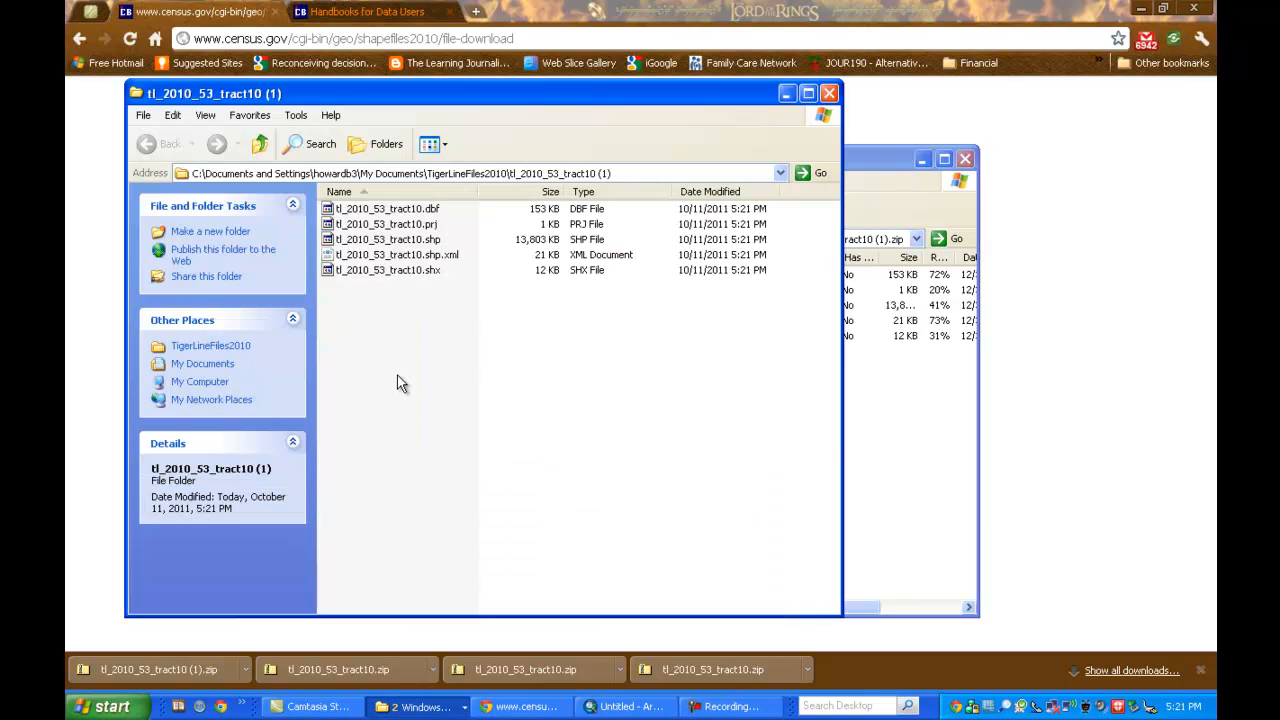
mouse_move(543, 340)
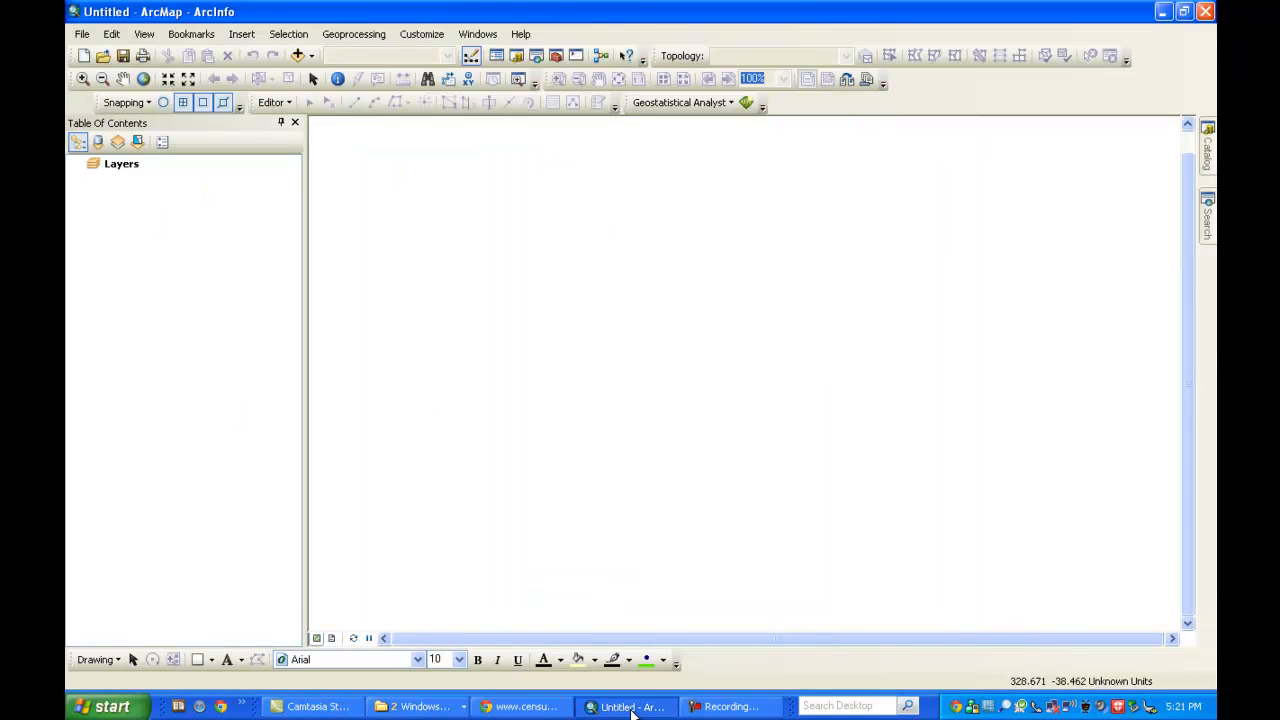
mouse_move(221, 342)
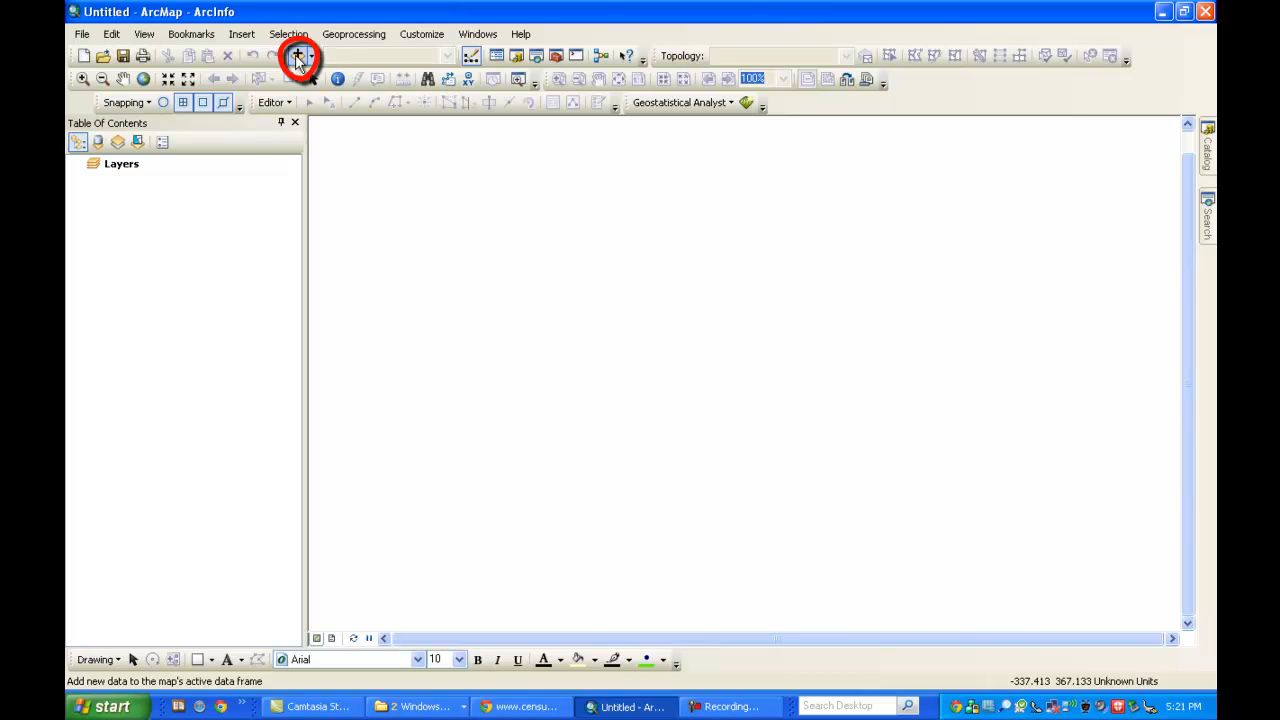
Start Add Data and browse toward the TigerLineFiles2010 folder
left_click(299, 57)
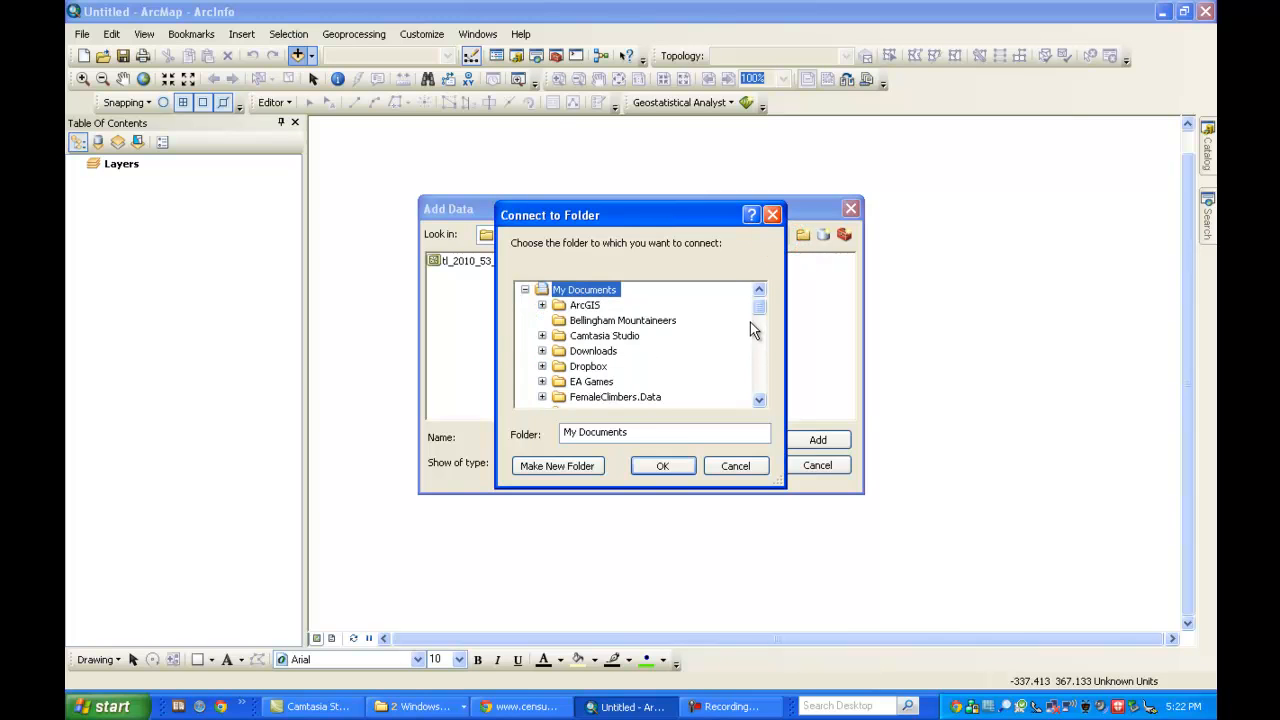
scroll("down", 3)
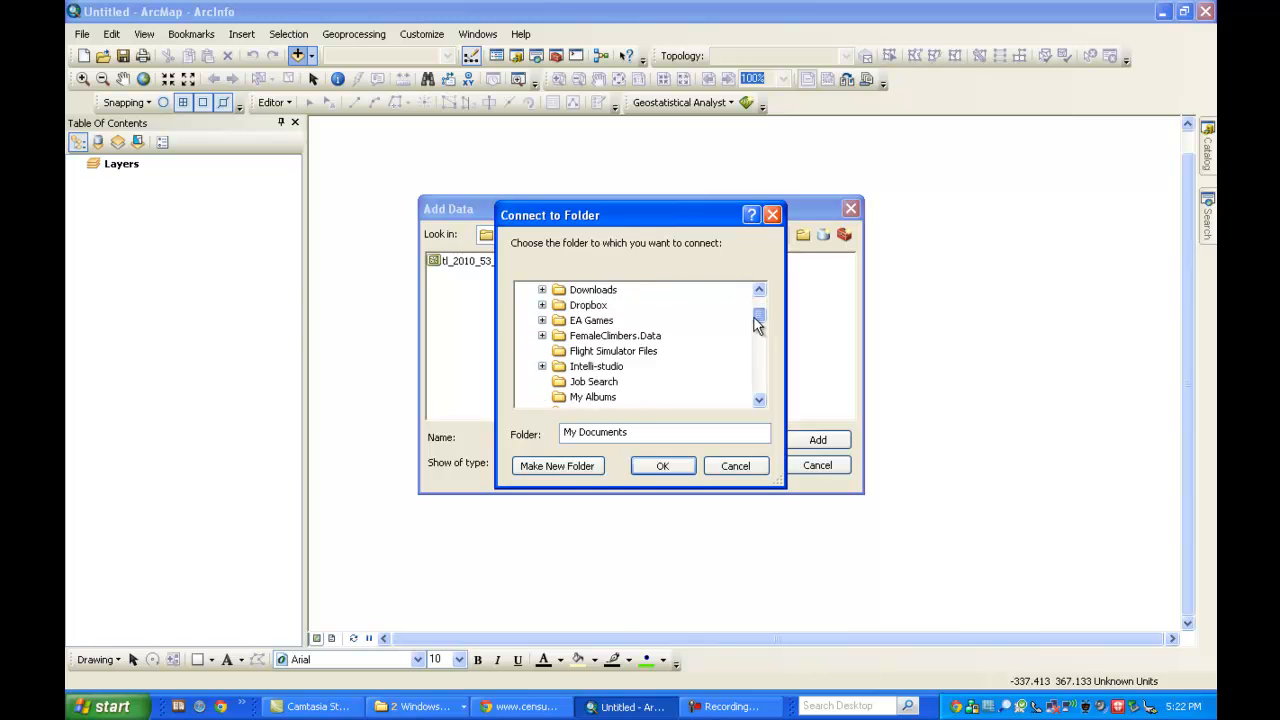
scroll("down", 3)
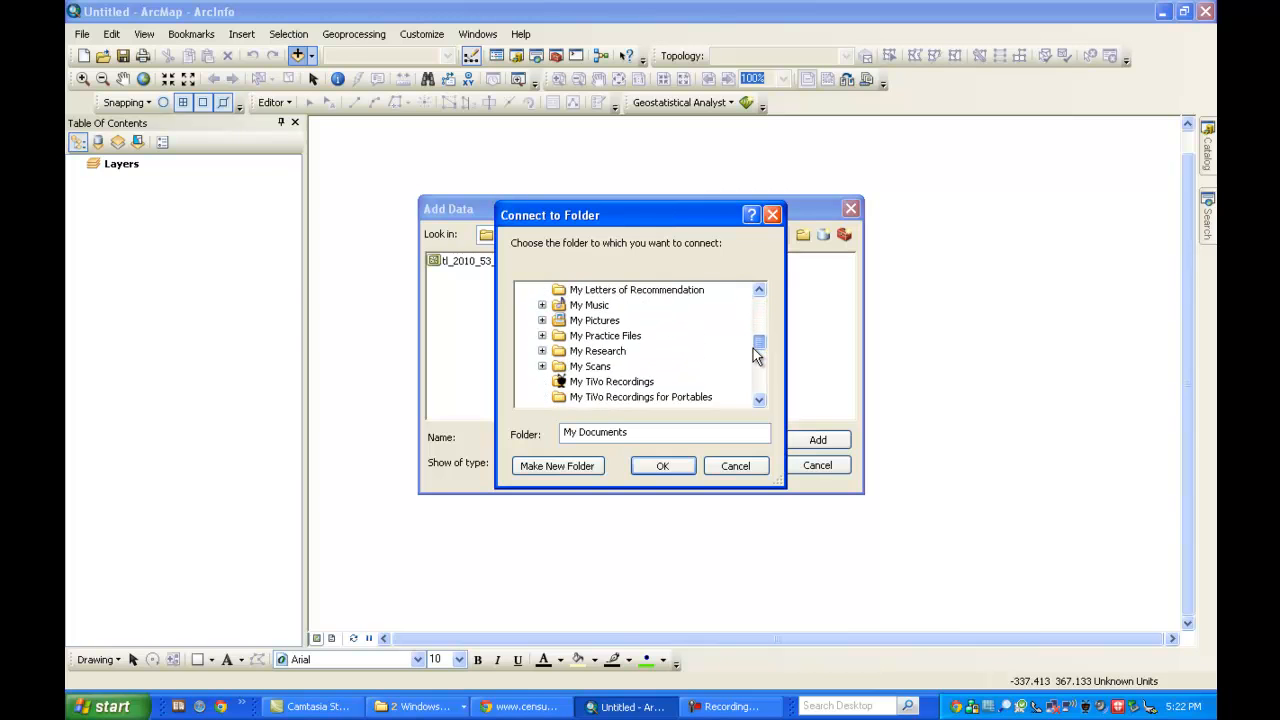
scroll("down", 3)
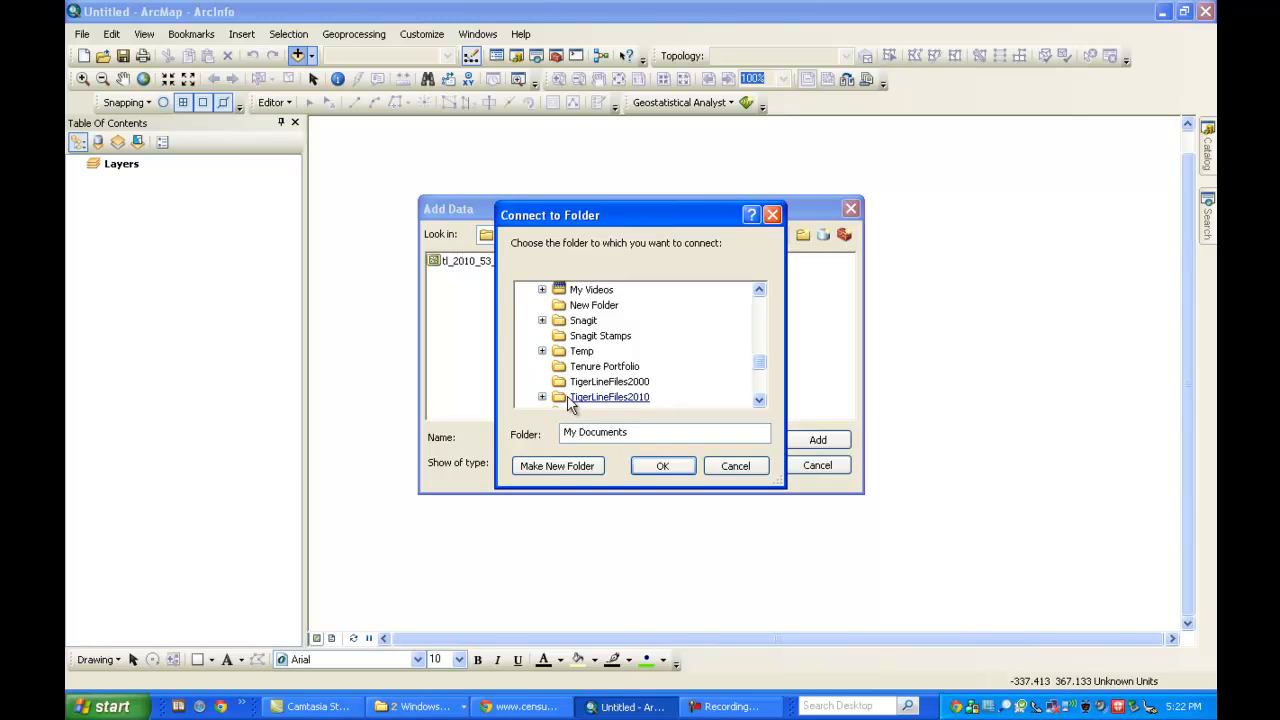
Connect the Add Data browser to the extracted tl_2010_53_tract10 (1) folder
left_click(542, 396)
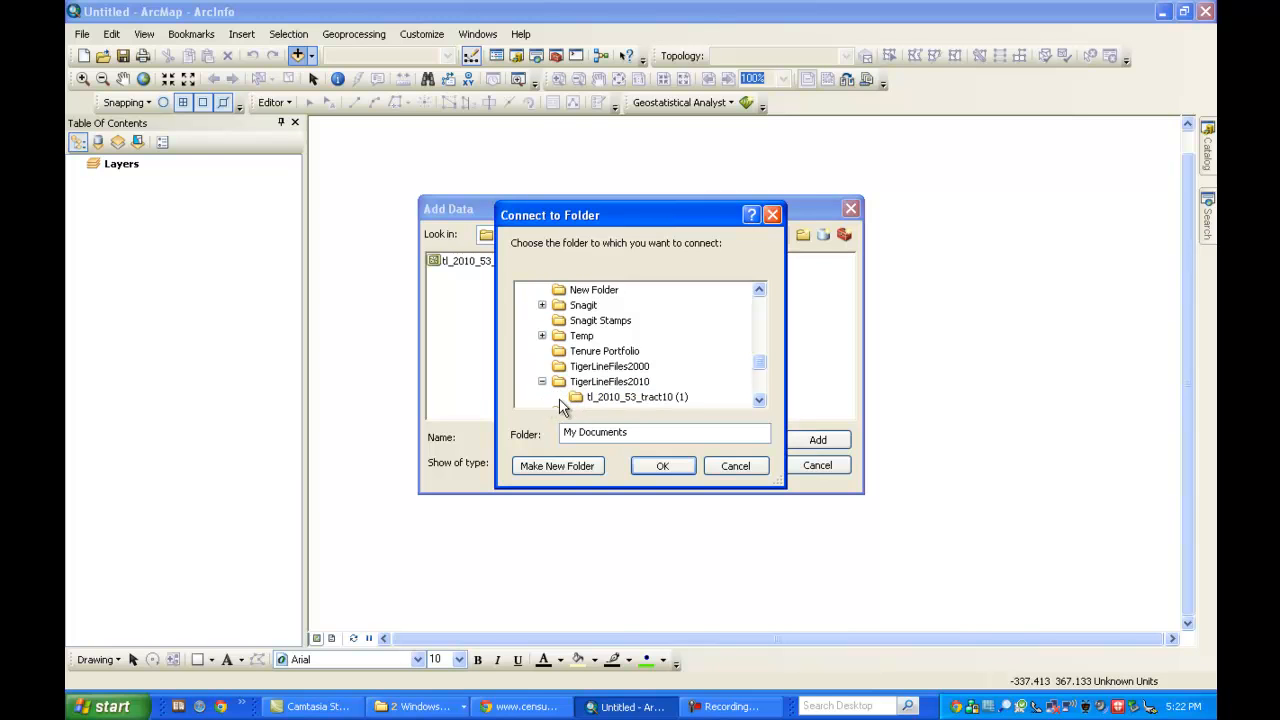
left_click(634, 397)
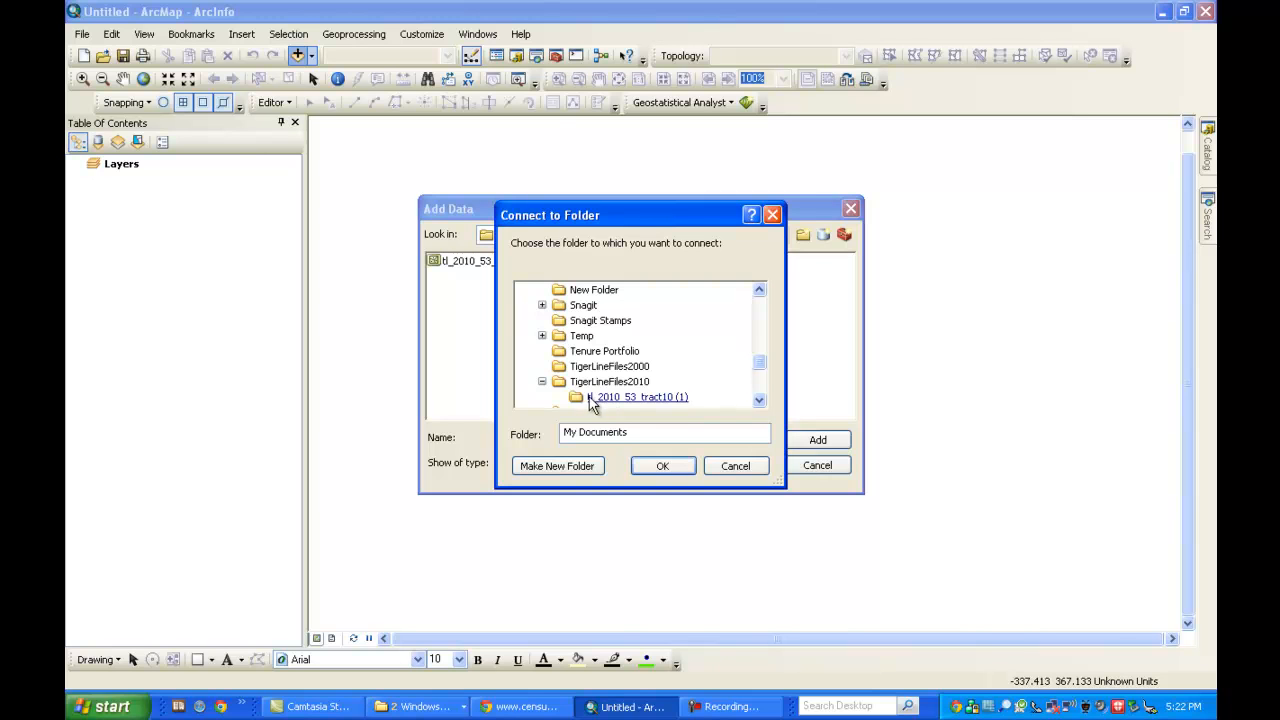
left_click(639, 397)
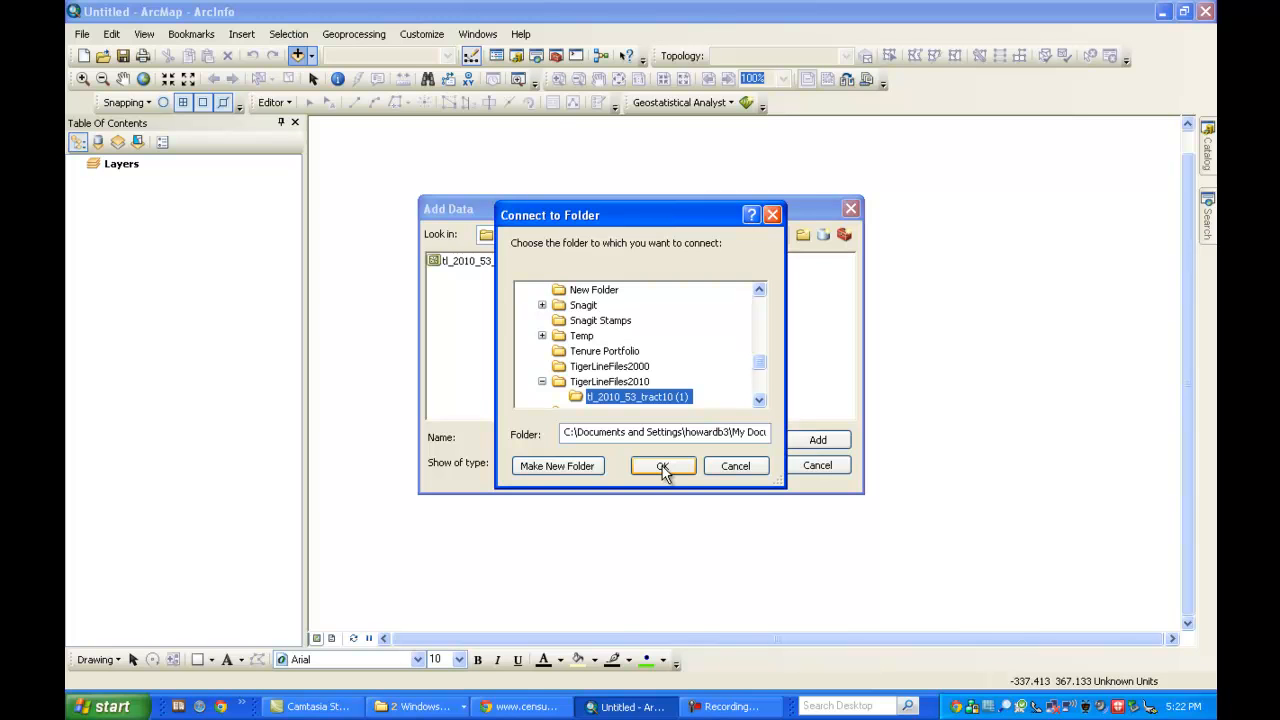
left_click(662, 466)
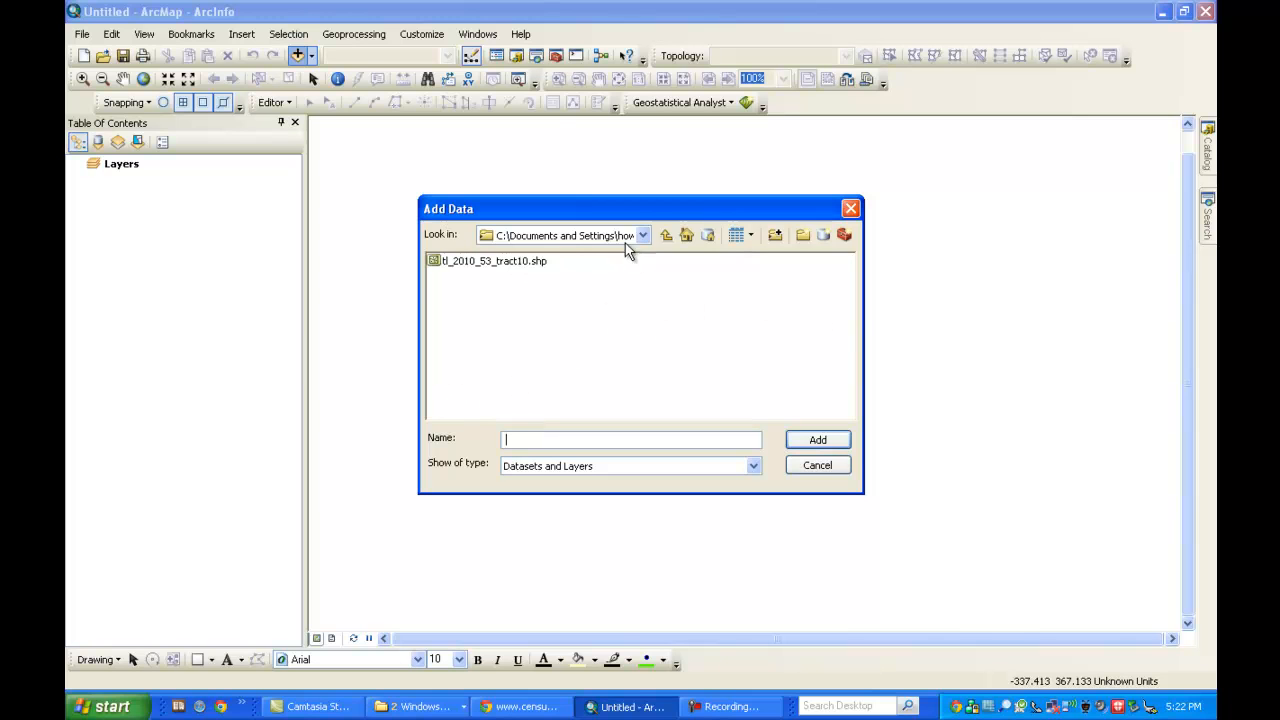
Keep the extracted folder location and select tl_2010_53_tract10.shp as the data to add
left_click(643, 235)
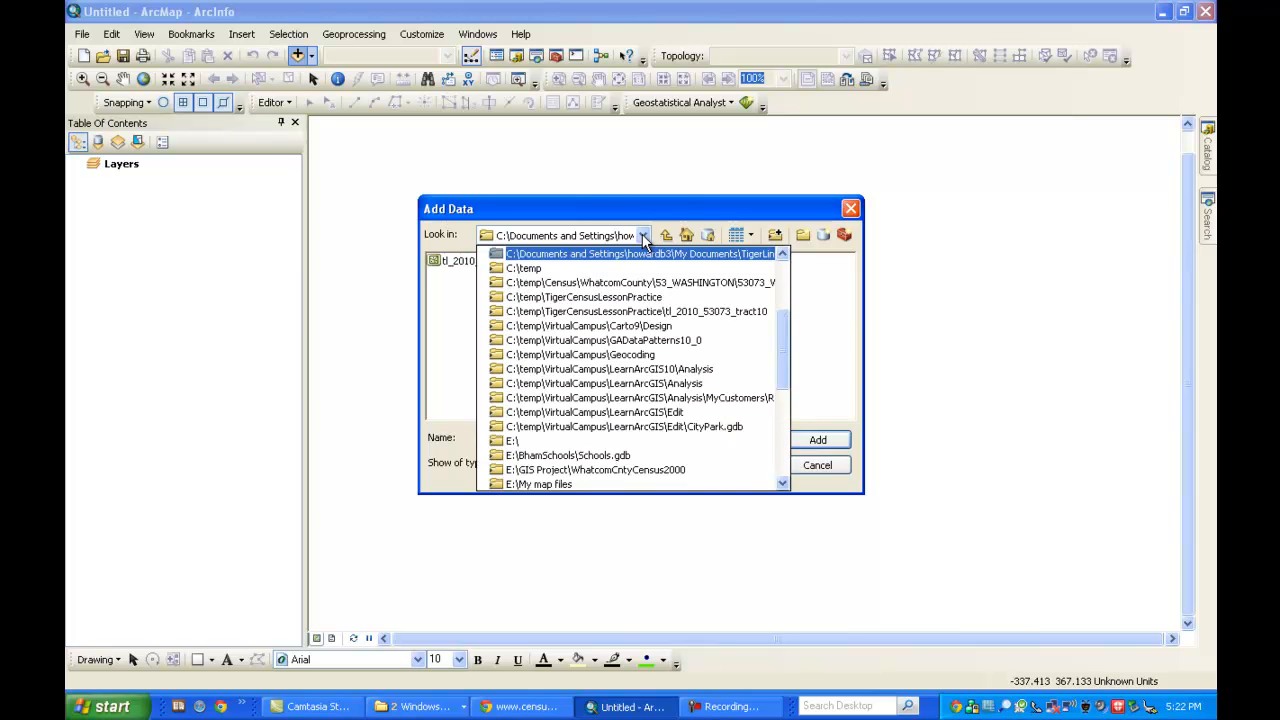
mouse_move(710, 263)
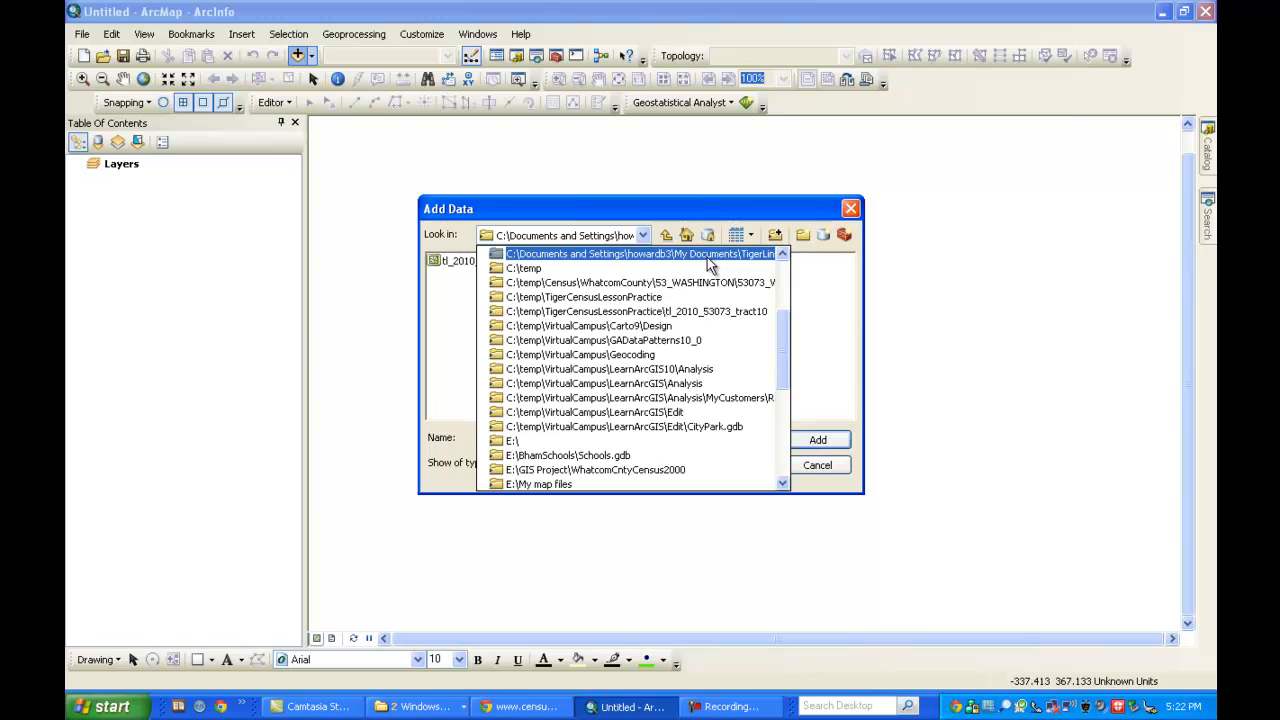
left_click(654, 253)
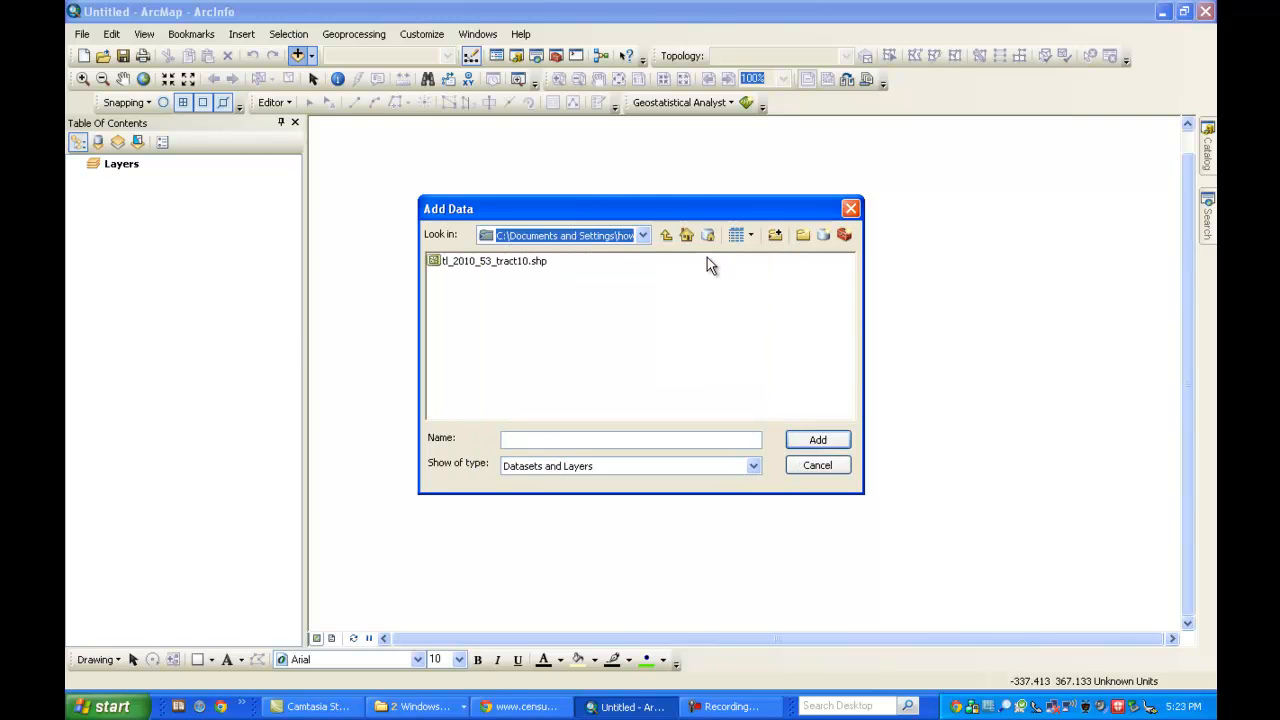
mouse_move(520, 290)
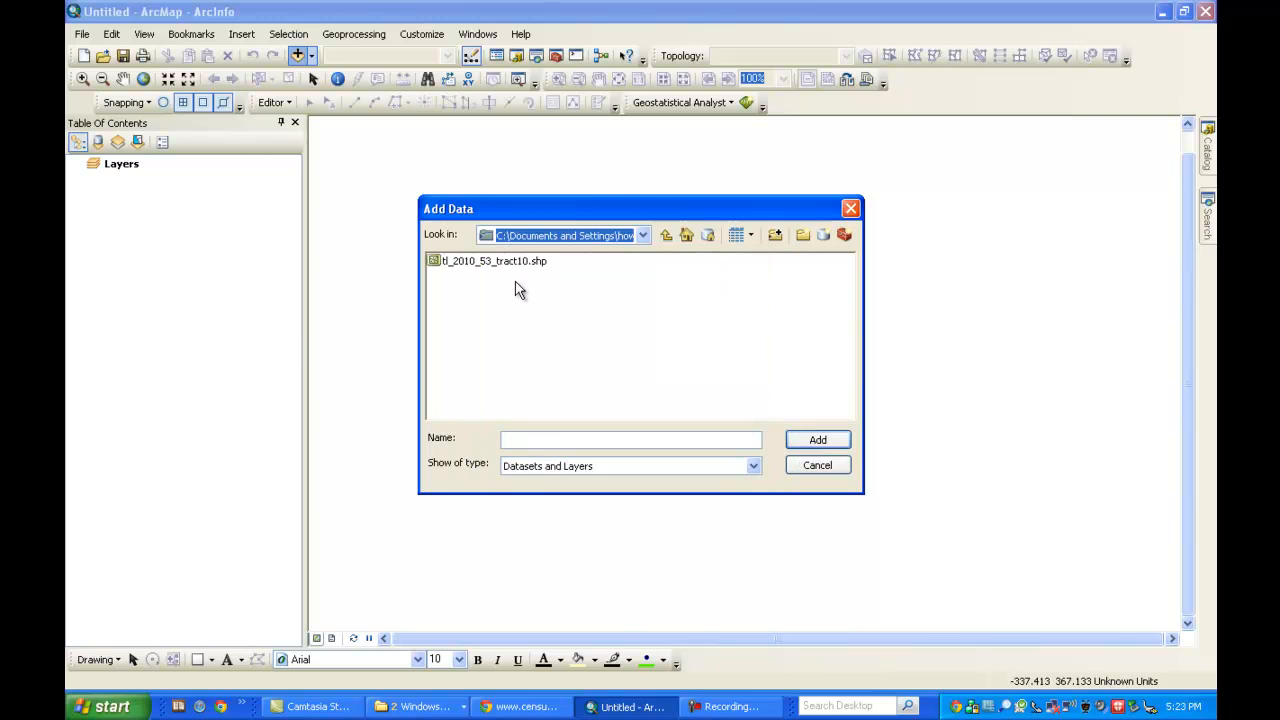
left_click(489, 260)
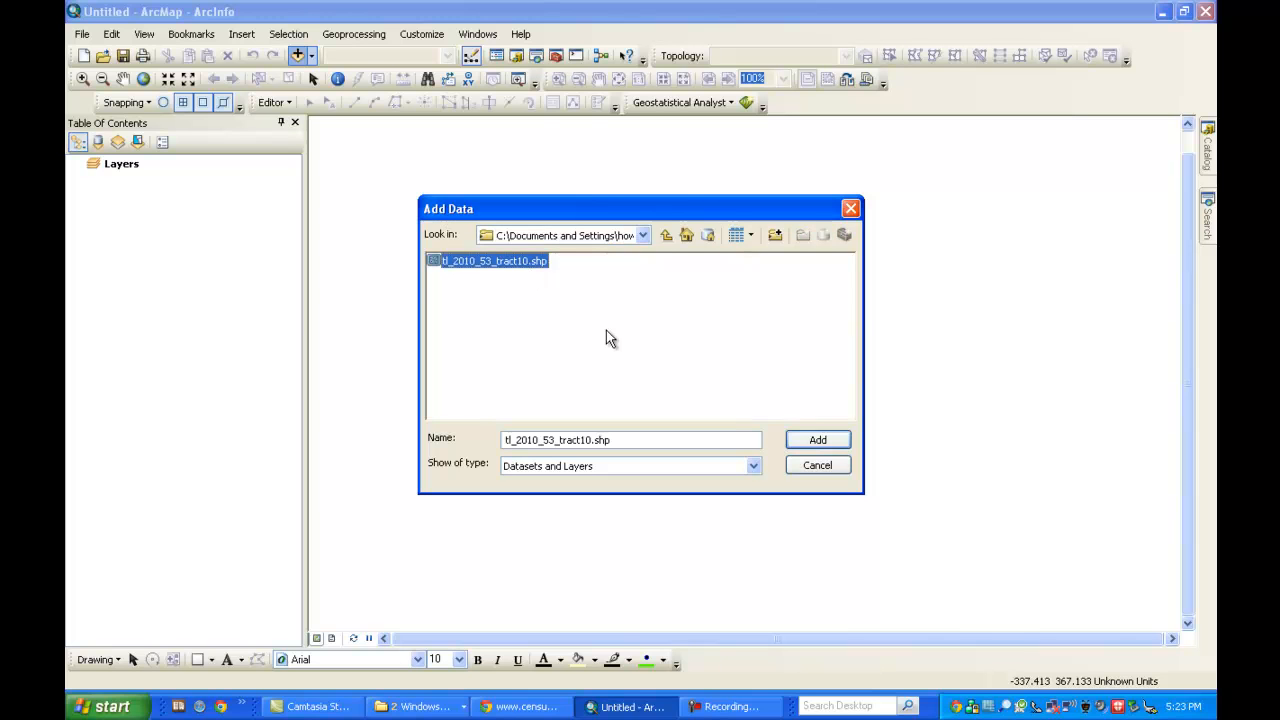
mouse_move(625, 316)
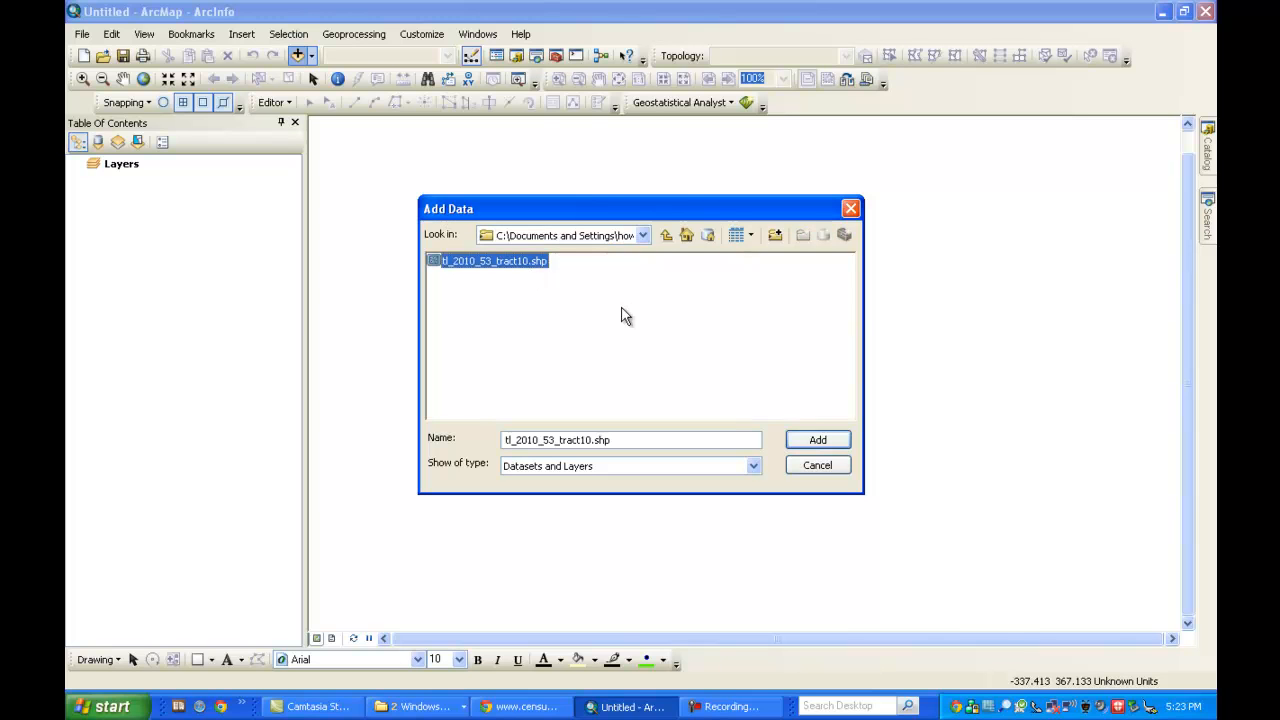
mouse_move(638, 327)
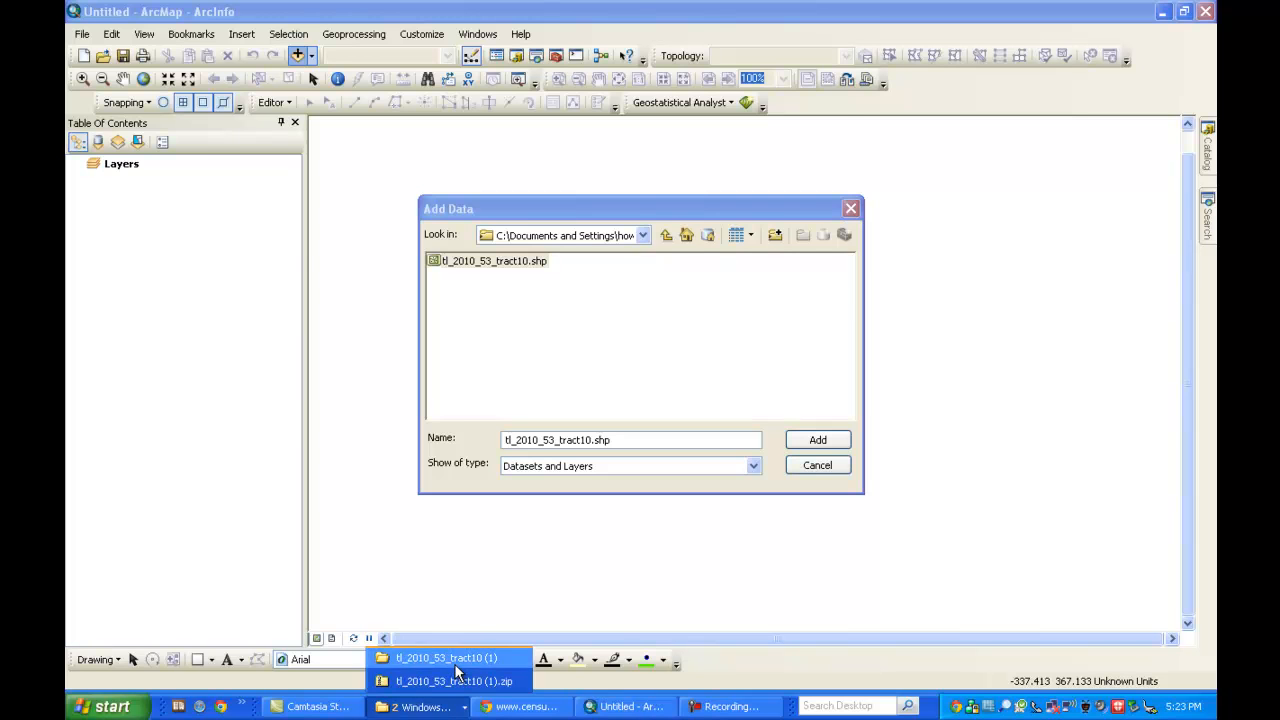
left_click(445, 658)
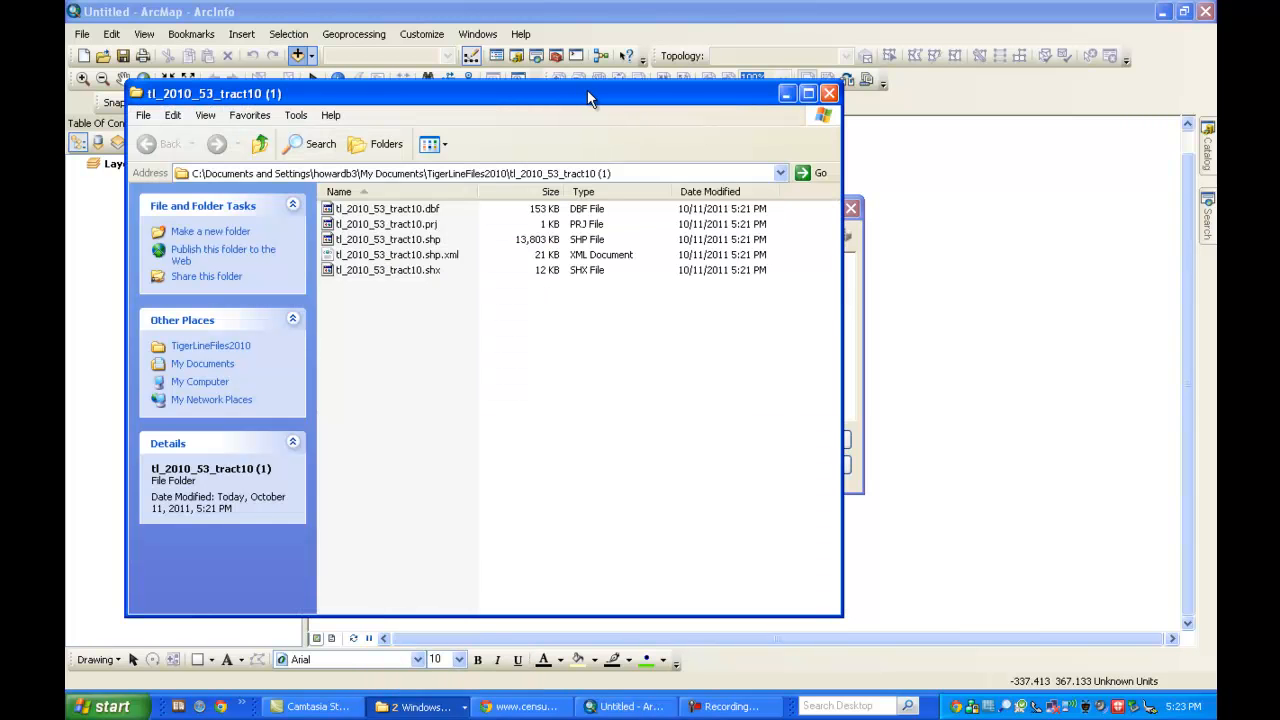
mouse_move(843, 303)
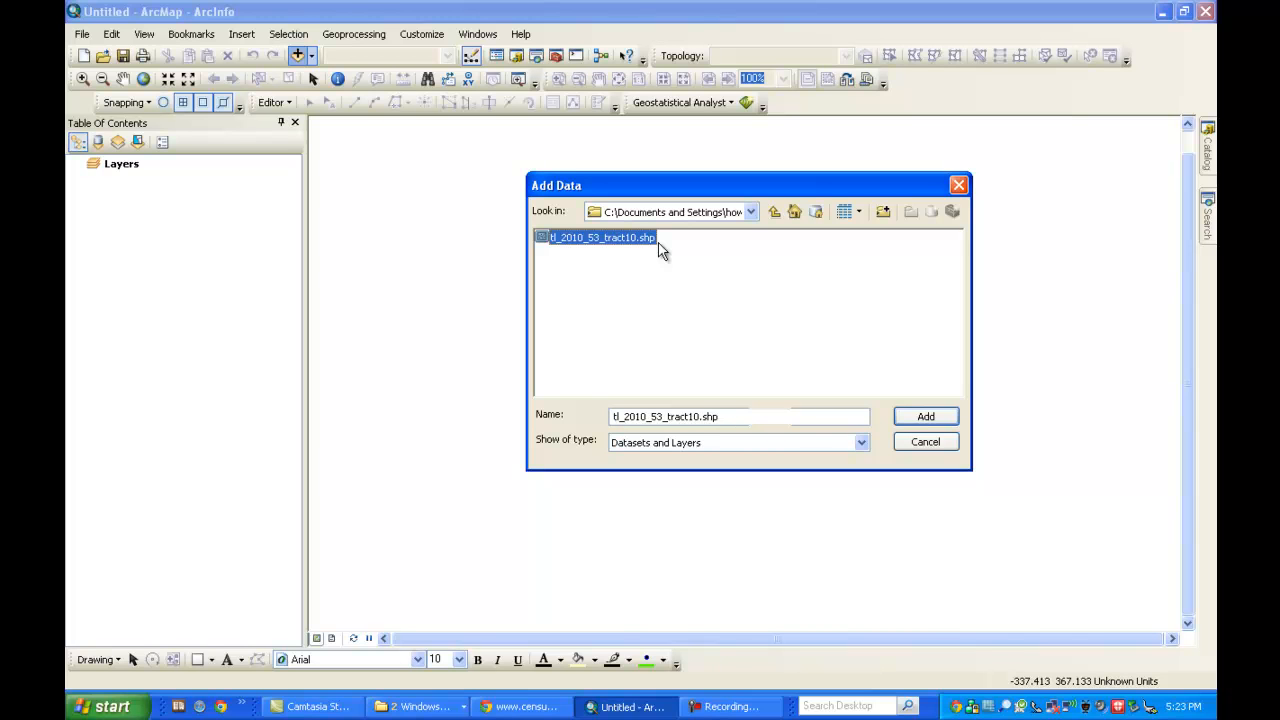
mouse_move(939, 392)
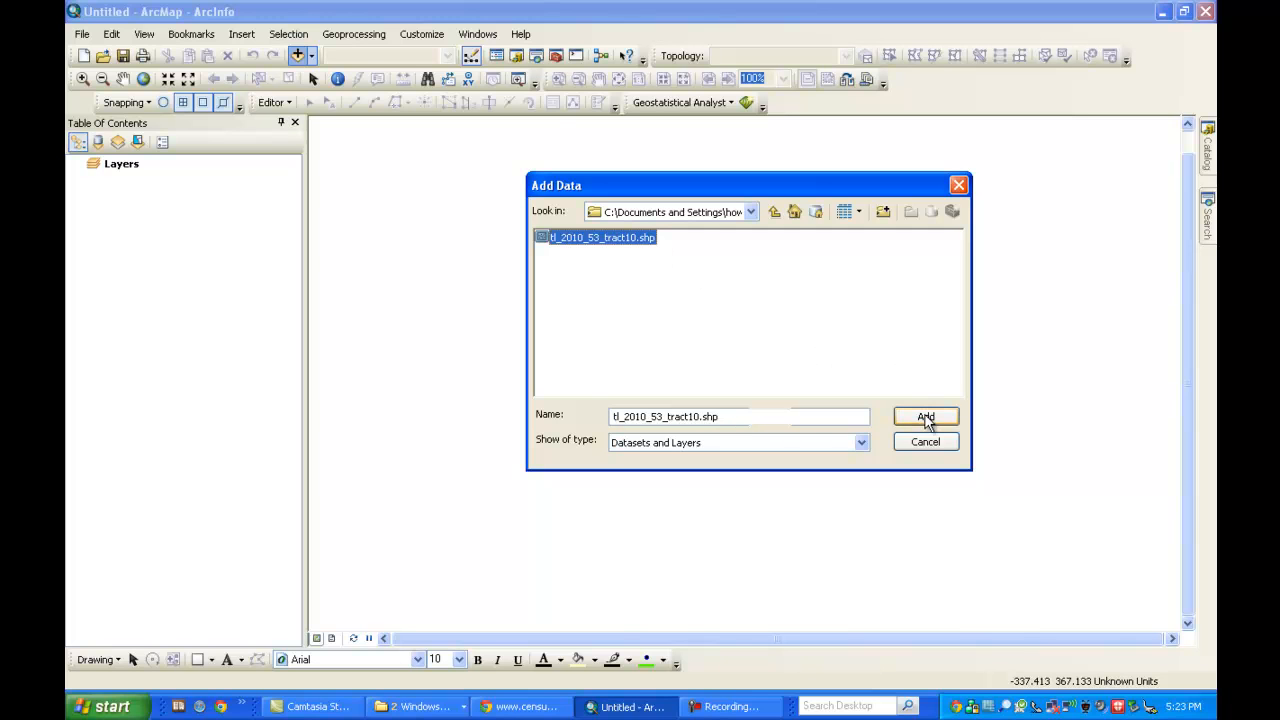
Add the tl_2010_53_tract10 layer and turn it on so Washington's tracts draw
left_click(925, 416)
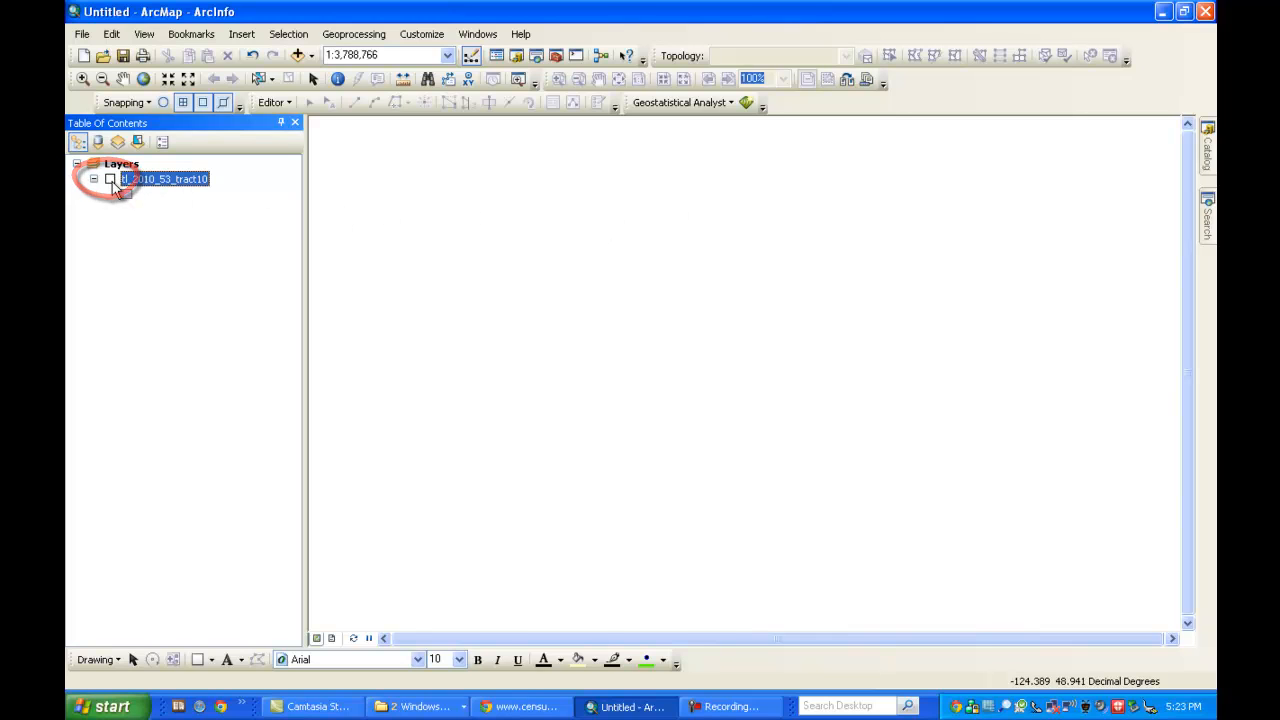
left_click(105, 179)
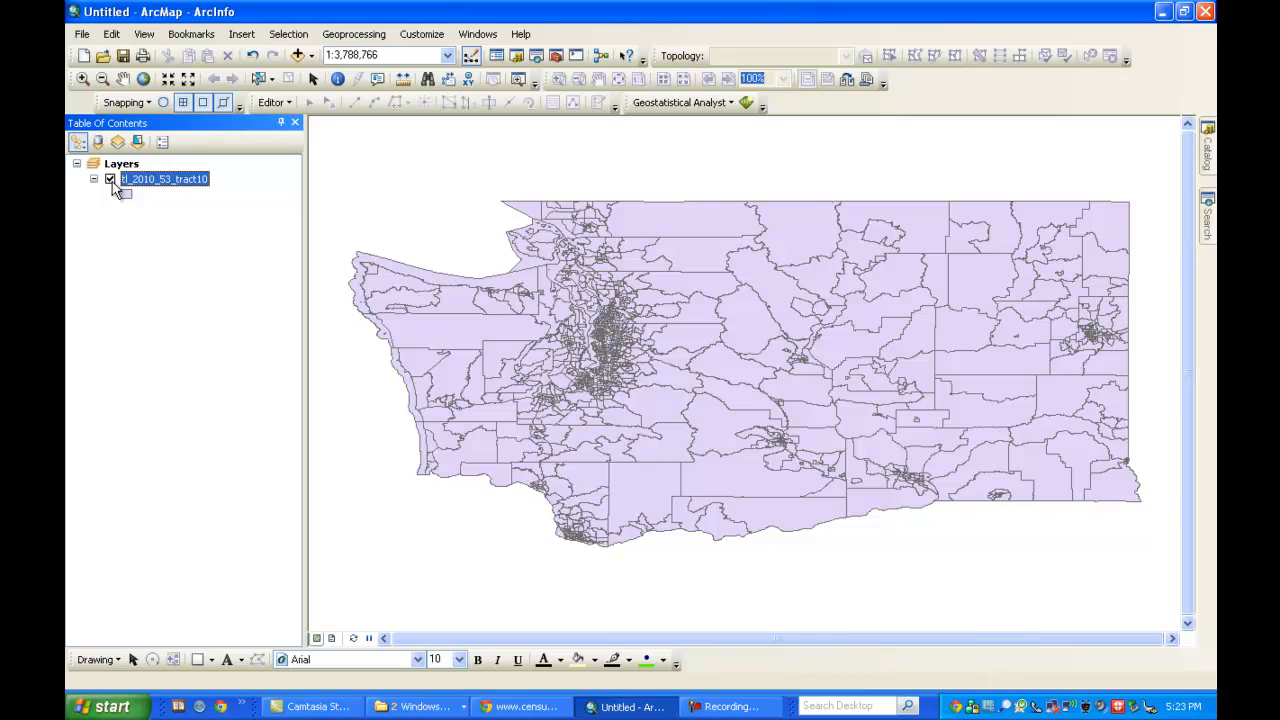